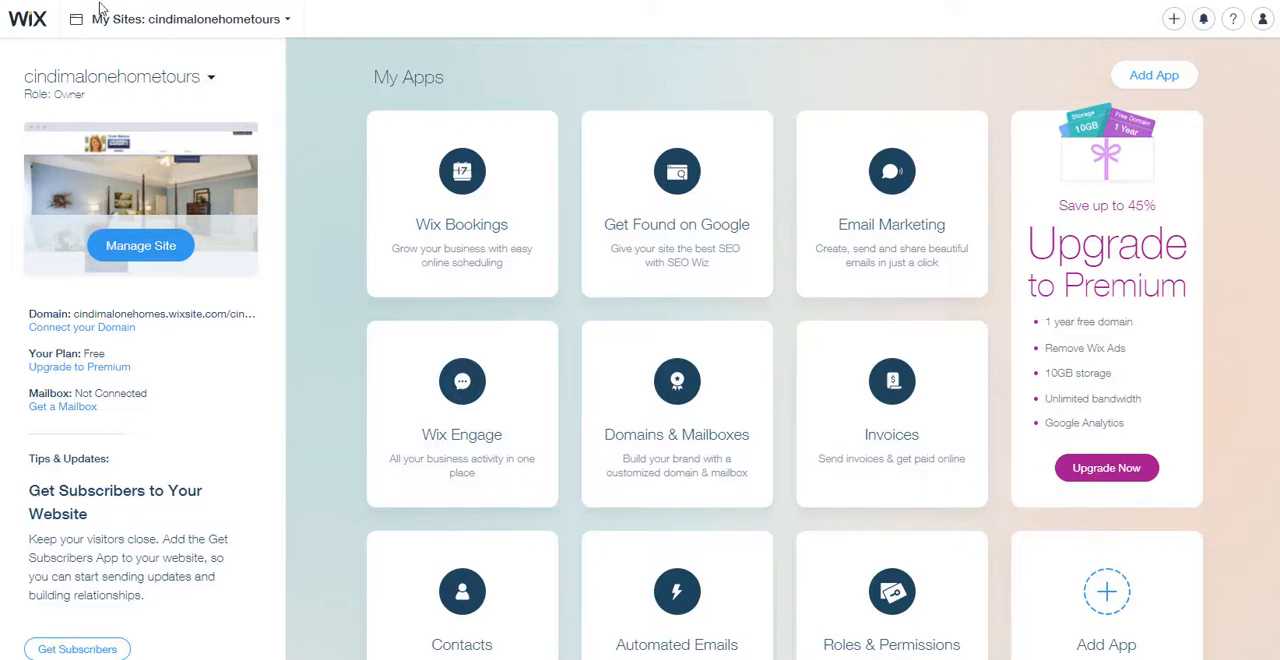
{"action": "mouse_move", "coordinate": [324, 62]}
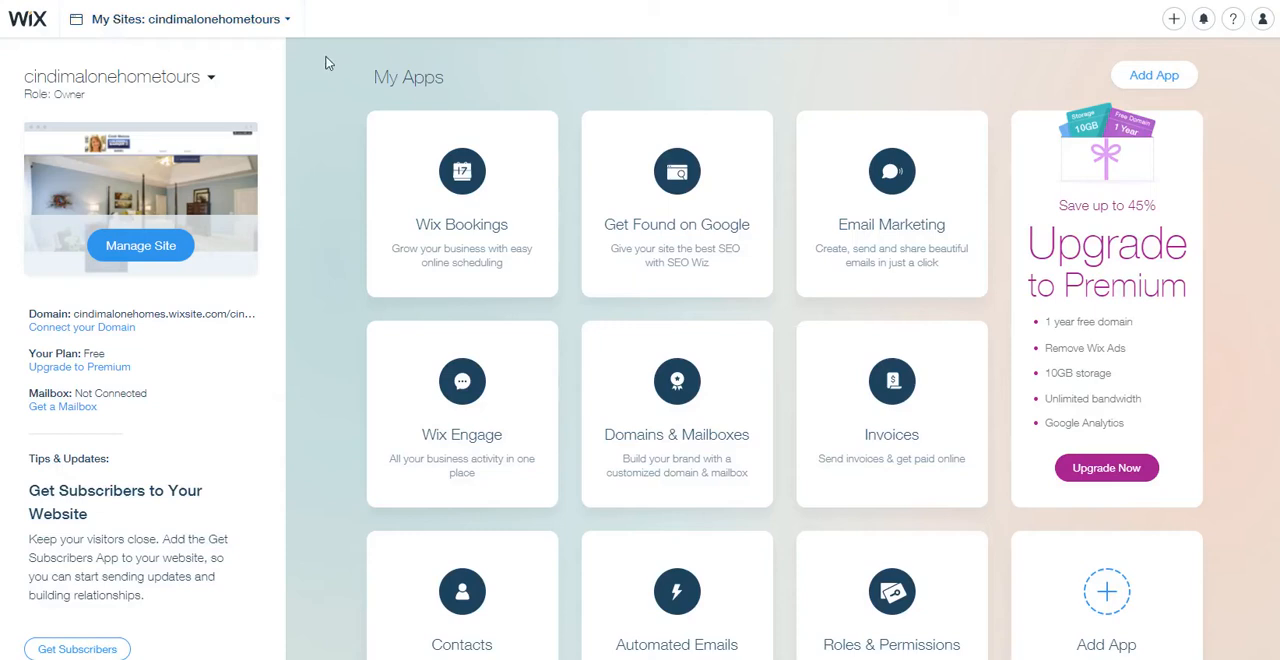
{"action": "mouse_move", "coordinate": [304, 80]}
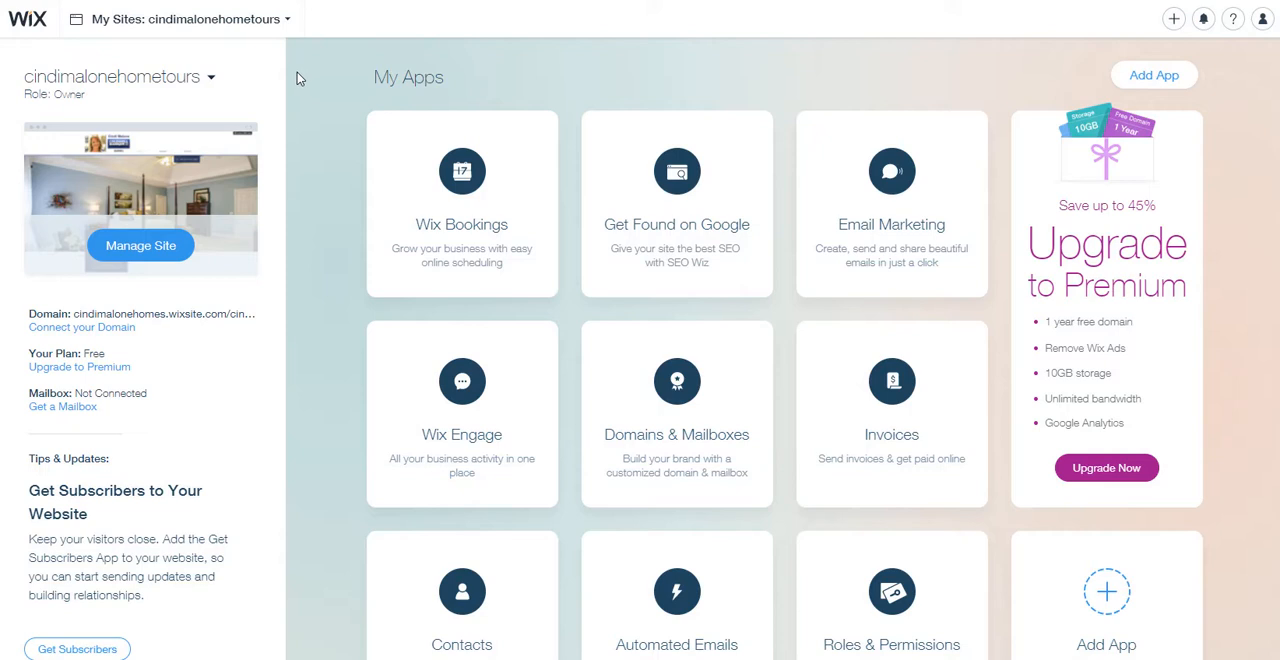
Reach the domain purchase page from Domains & Mailboxes to buy a new domain.
{"action": "left_click", "coordinate": [1262, 18]}
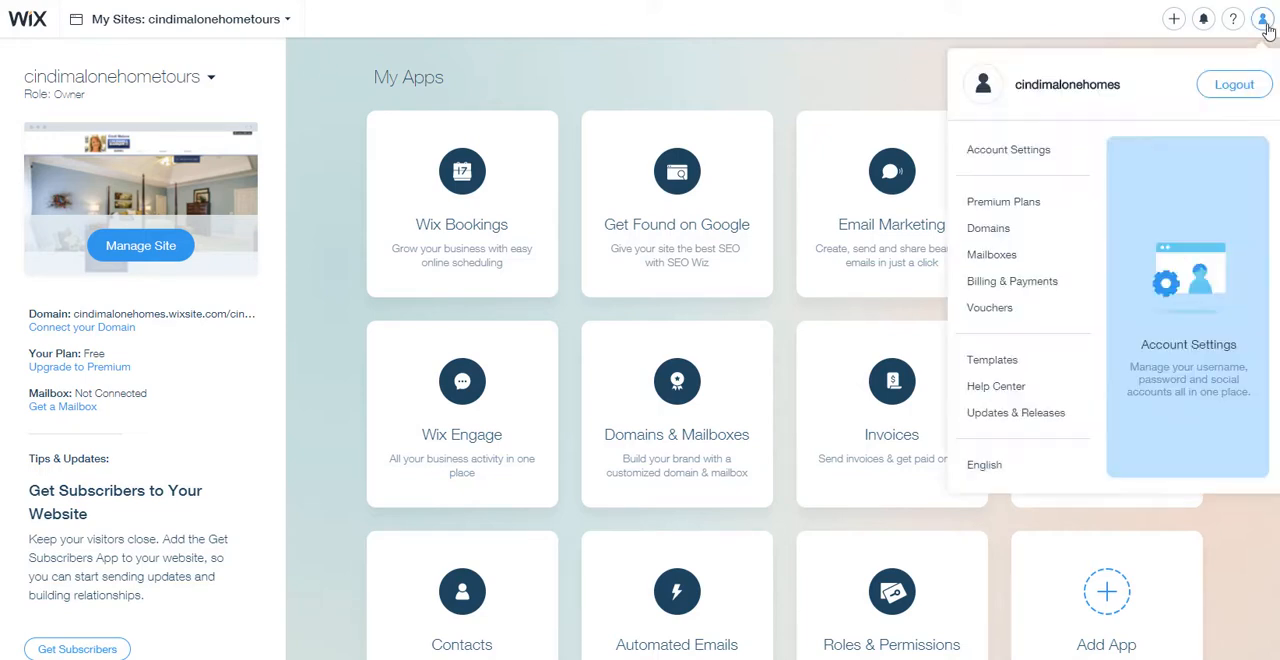
{"action": "mouse_move", "coordinate": [988, 228]}
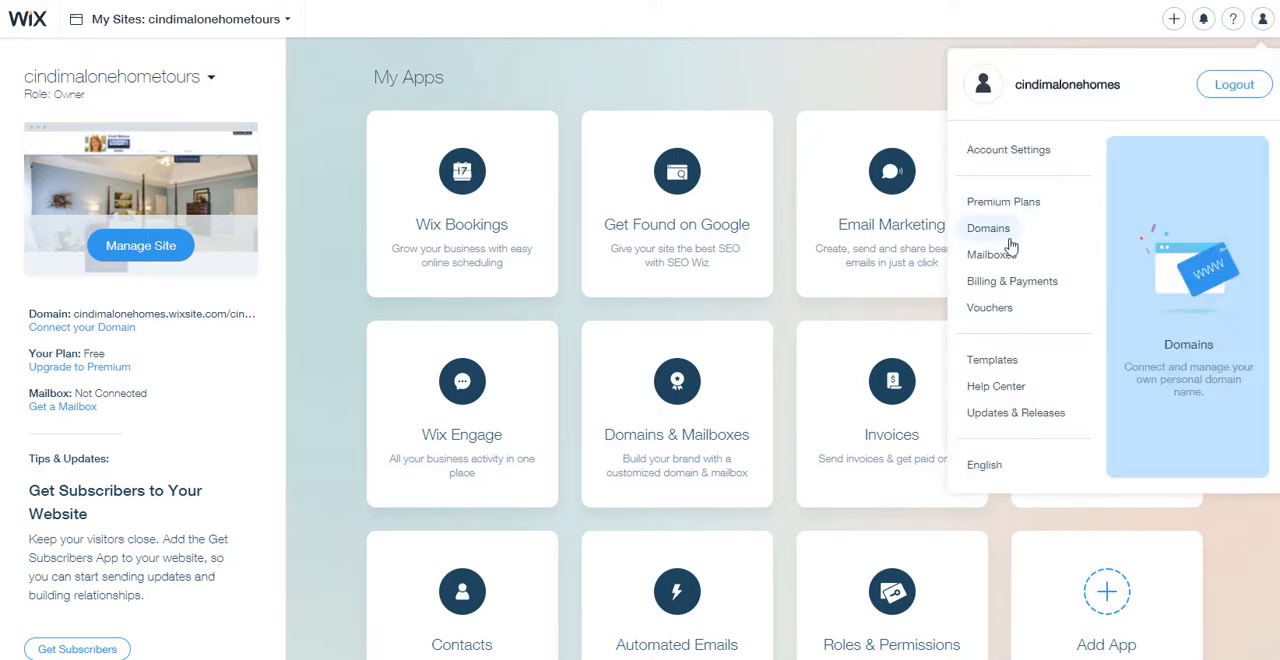
{"action": "mouse_move", "coordinate": [1012, 280]}
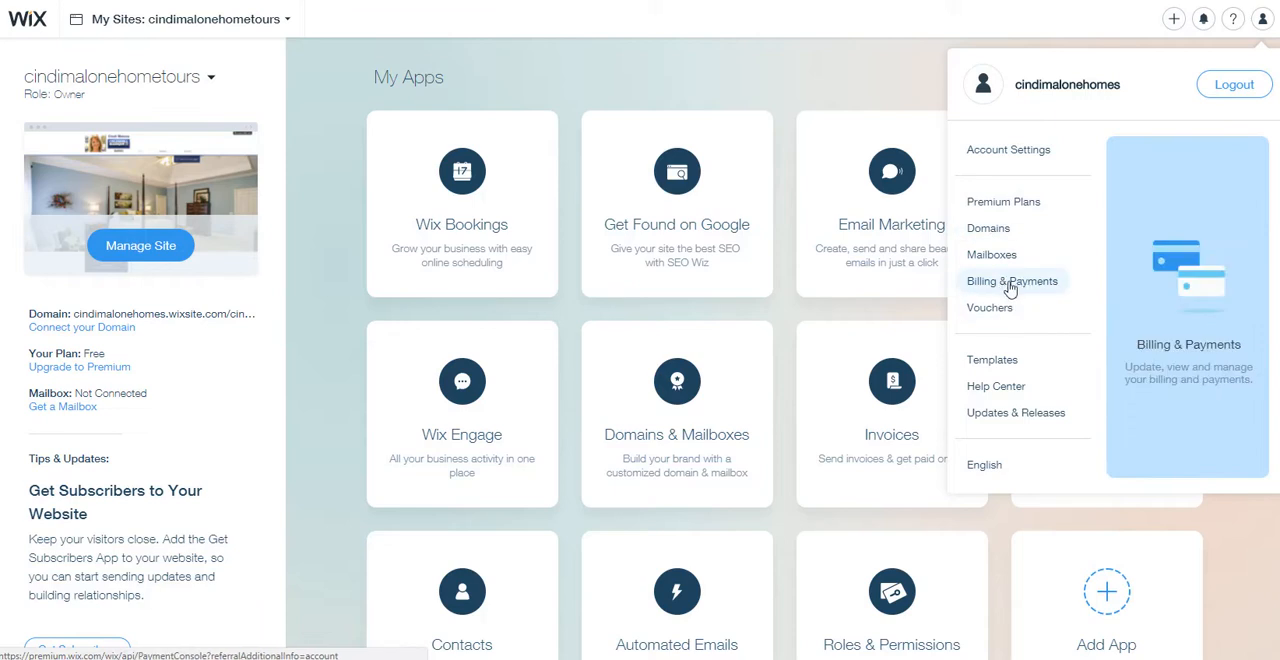
{"action": "mouse_move", "coordinate": [868, 282]}
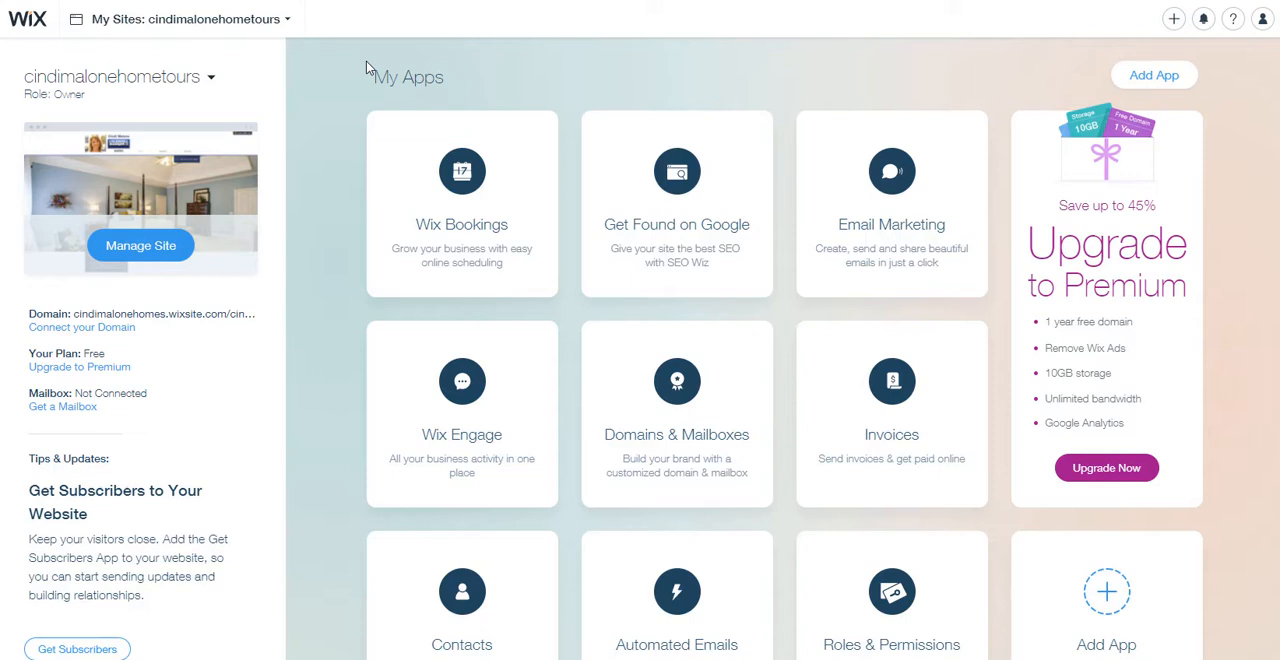
{"action": "mouse_move", "coordinate": [338, 176]}
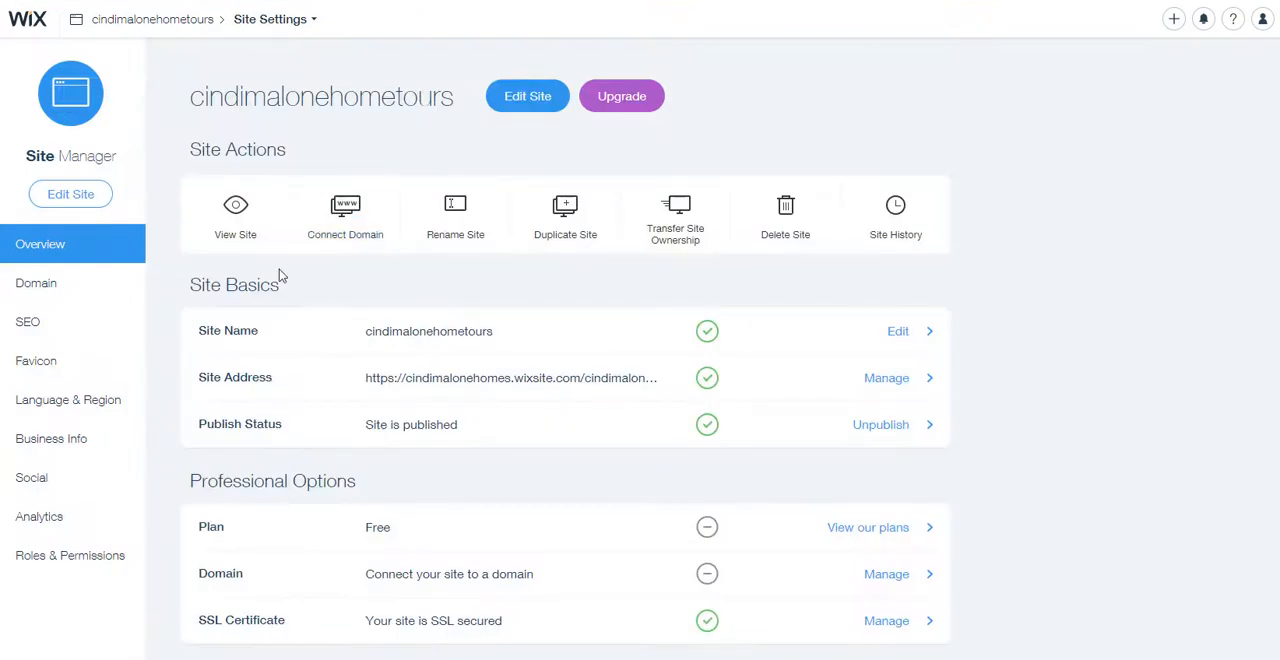
{"action": "mouse_move", "coordinate": [476, 152]}
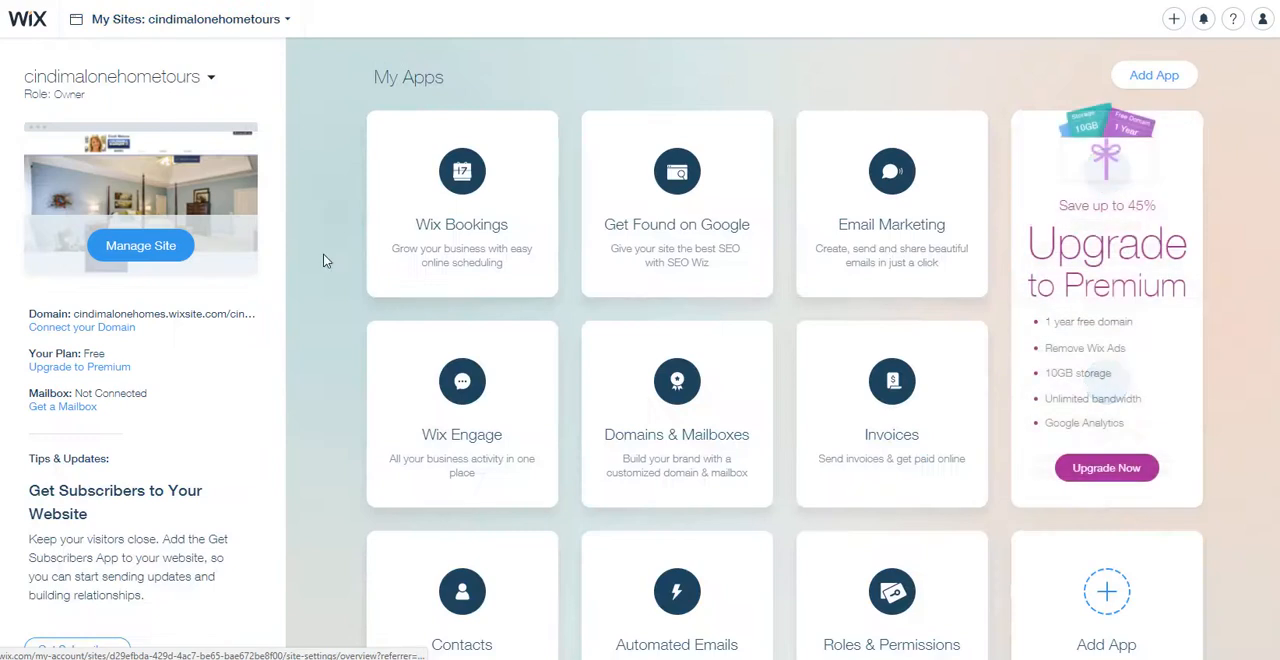
{"action": "mouse_move", "coordinate": [676, 410]}
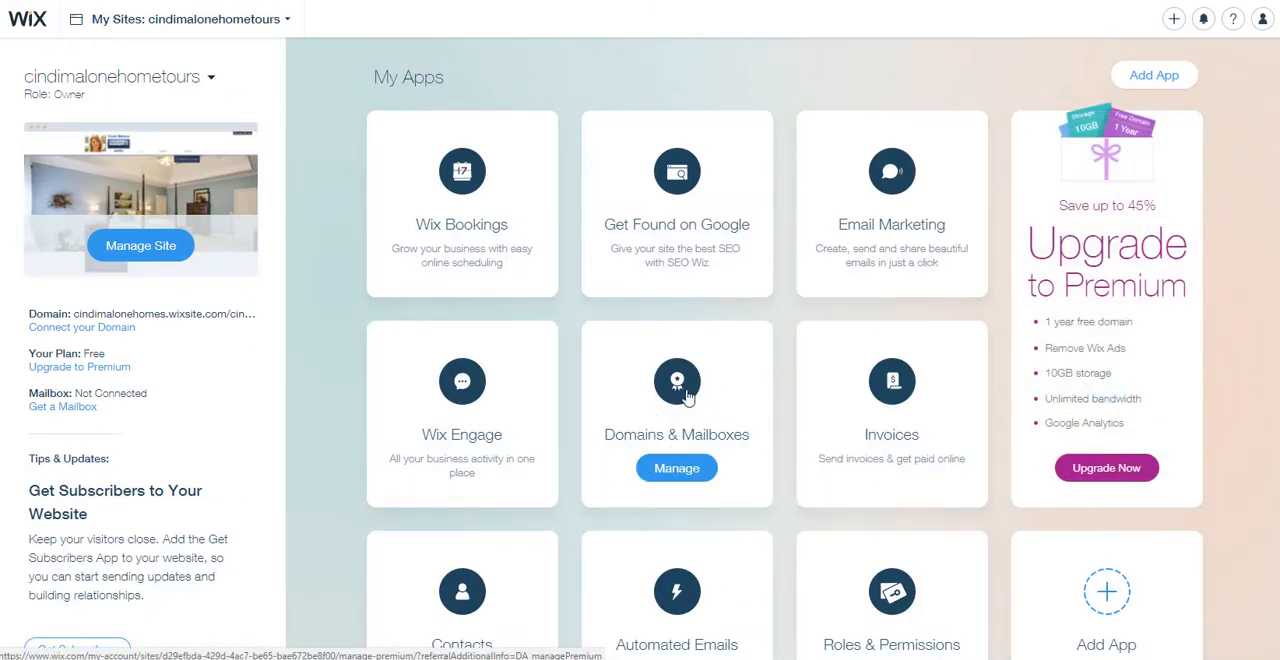
{"action": "left_click", "coordinate": [676, 466]}
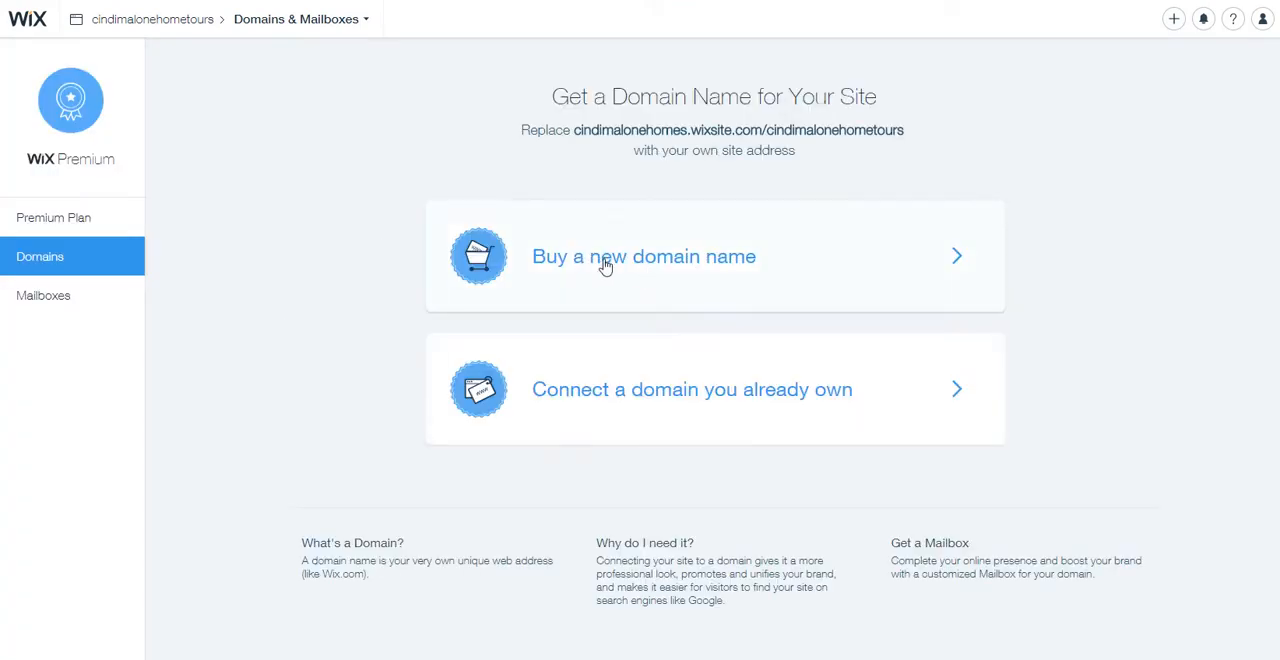
{"action": "left_click", "coordinate": [644, 256]}
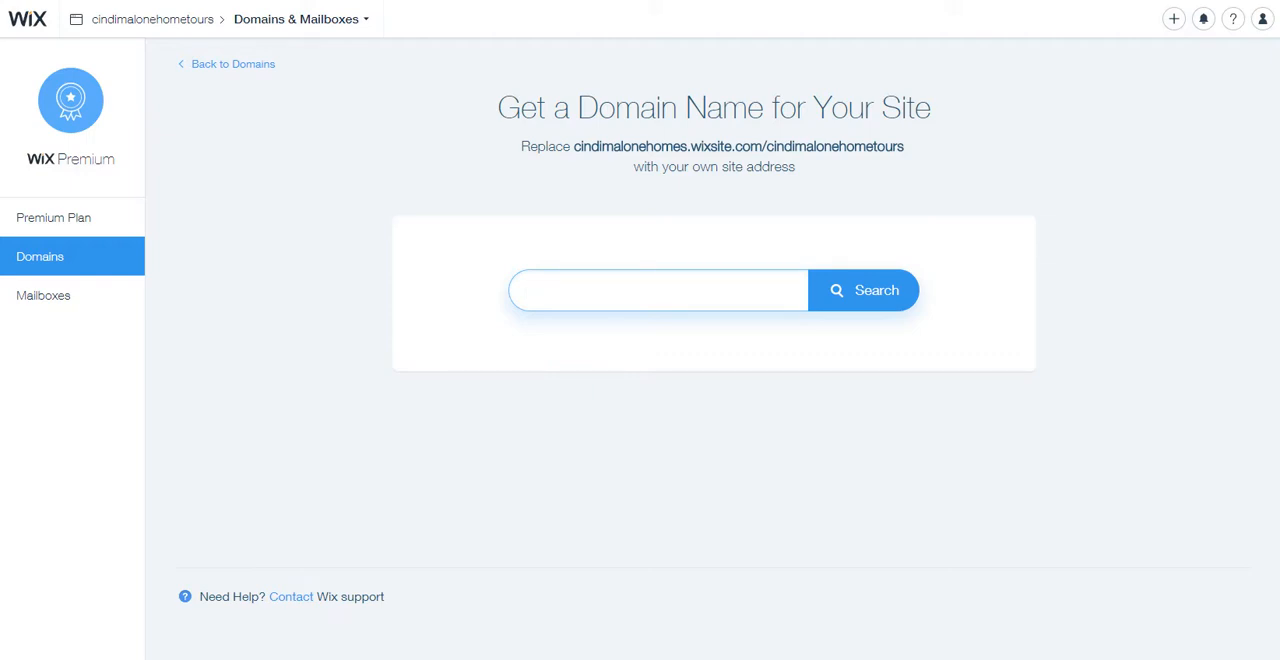
Search the domain 'cindimalonehometours' and get it confirmed as available.
{"action": "left_click", "coordinate": [656, 290]}
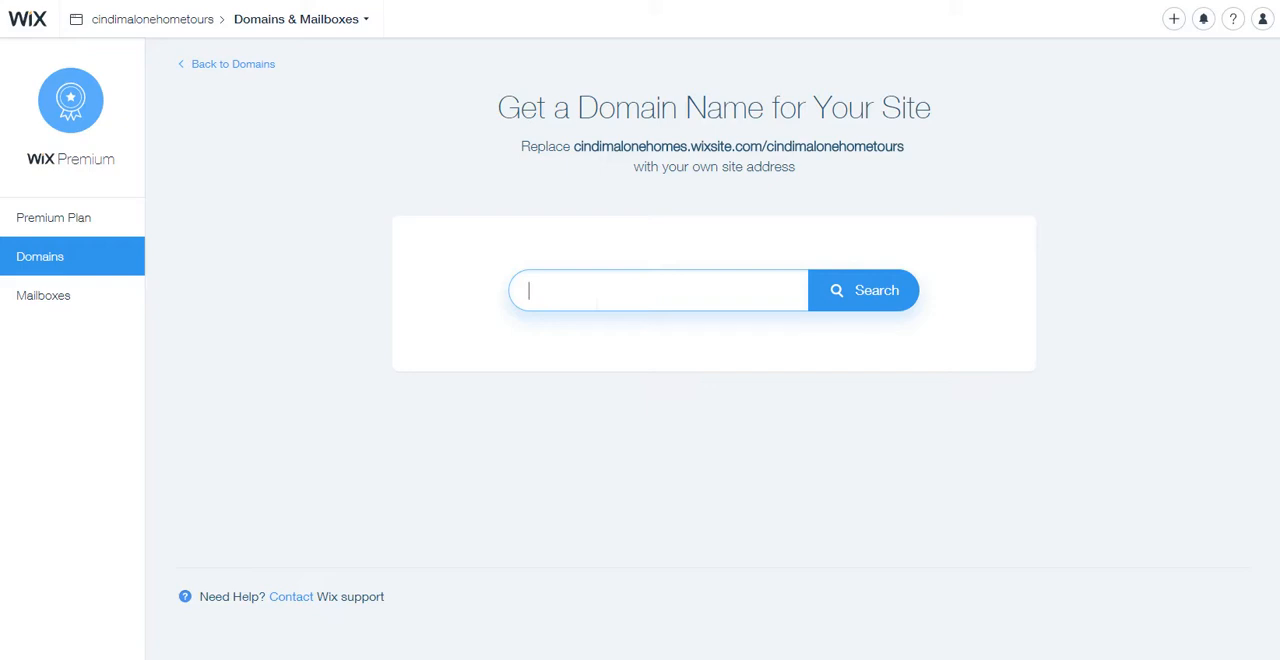
{"action": "type", "text": "cindimalo"}
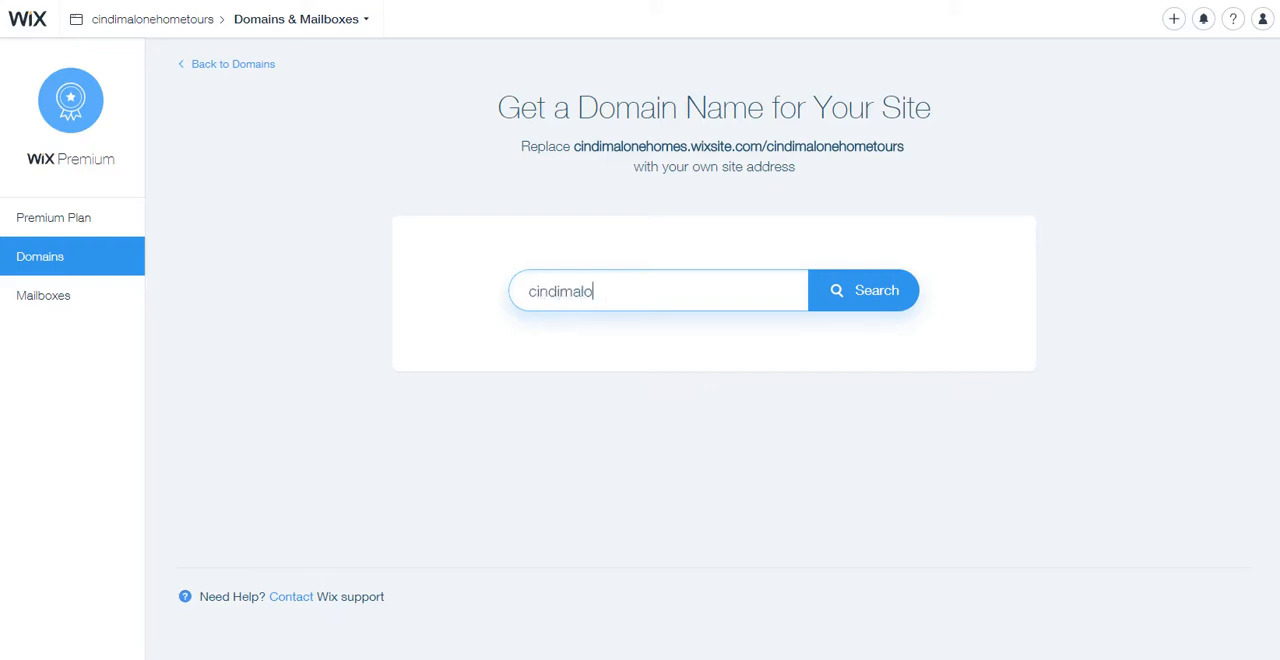
{"action": "type", "text": "nehomet"}
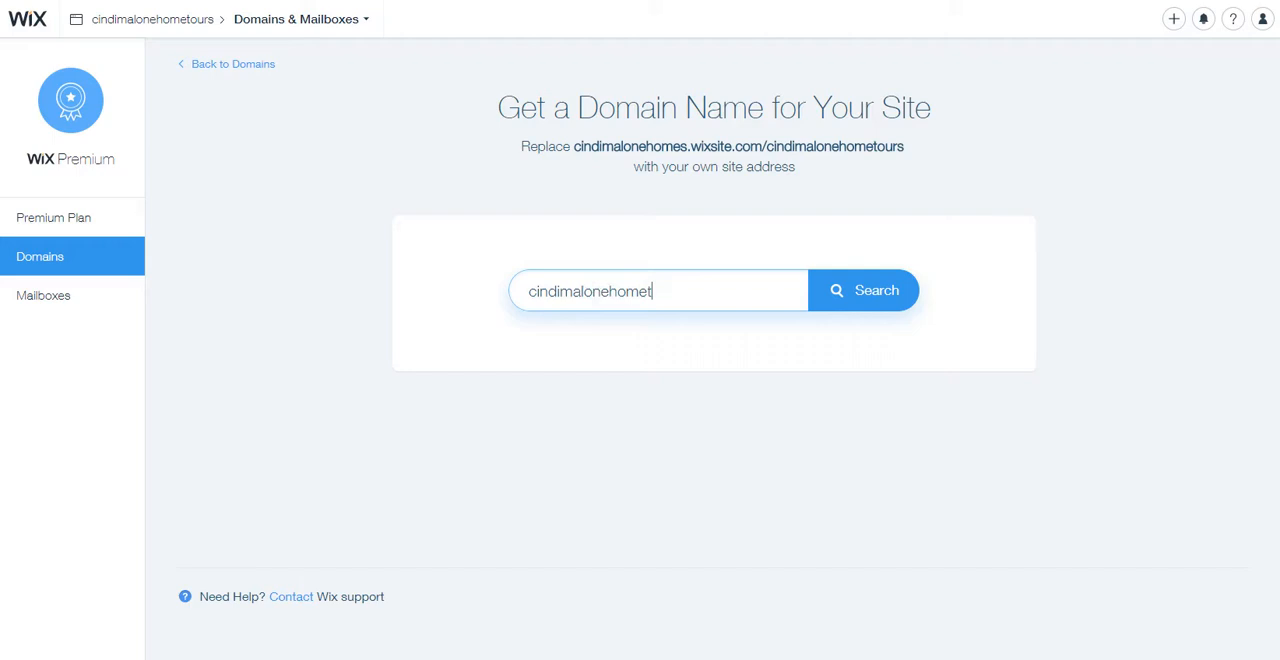
{"action": "type", "text": "ours"}
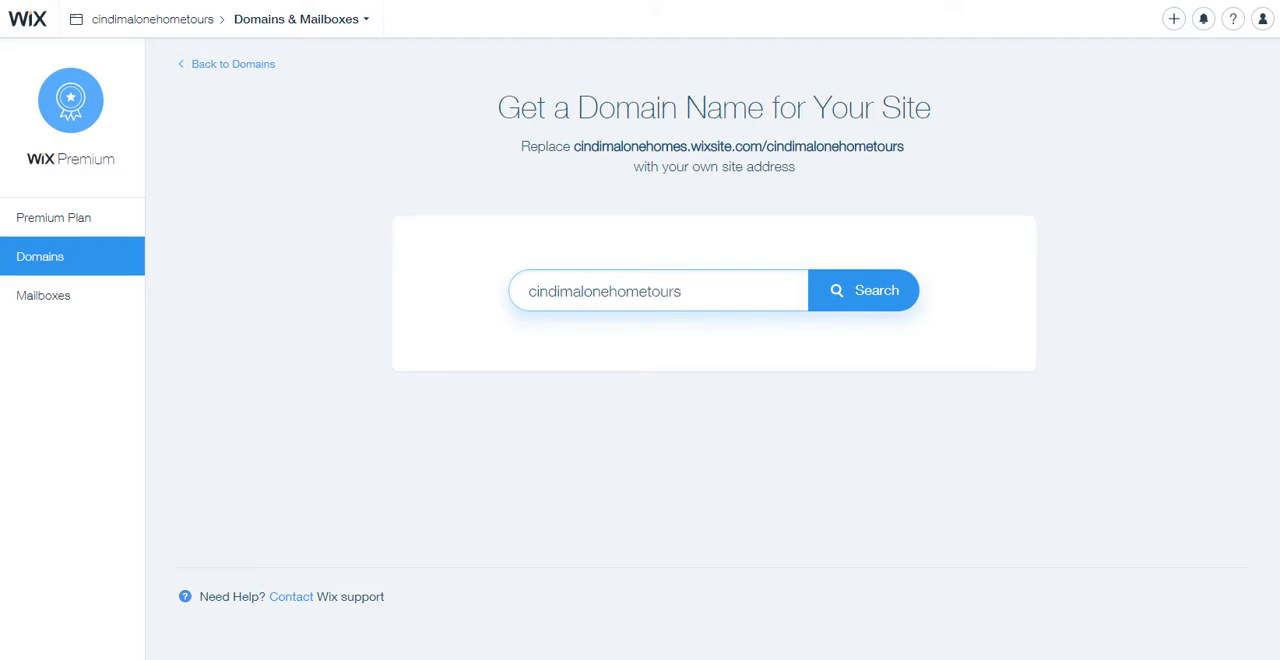
{"action": "left_click", "coordinate": [864, 290]}
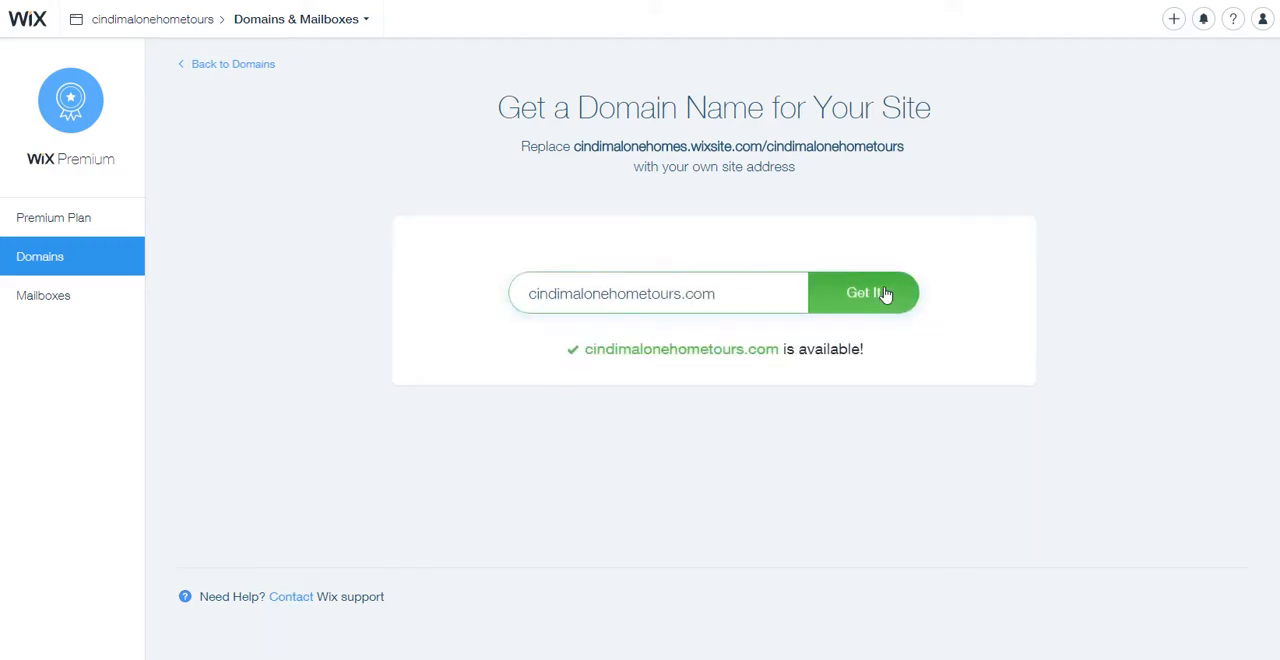
Claim the available domain and accept the premium upgrade offer to reach plan selection.
{"action": "left_click", "coordinate": [864, 292]}
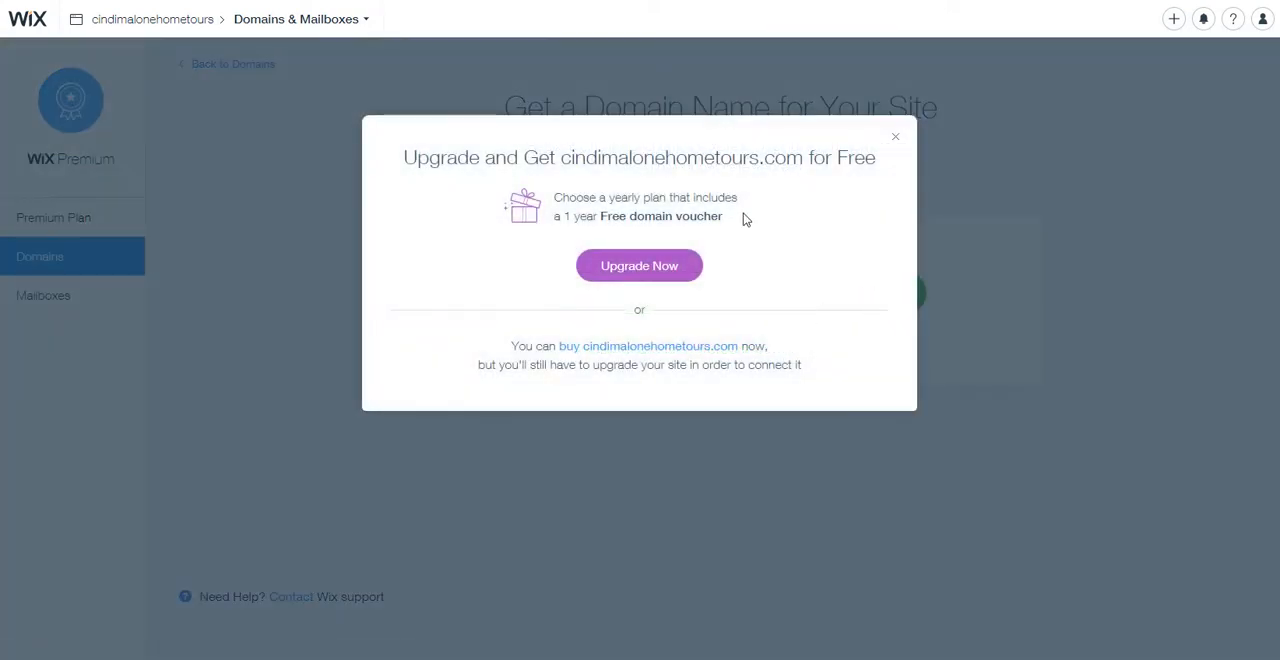
{"action": "mouse_move", "coordinate": [752, 240]}
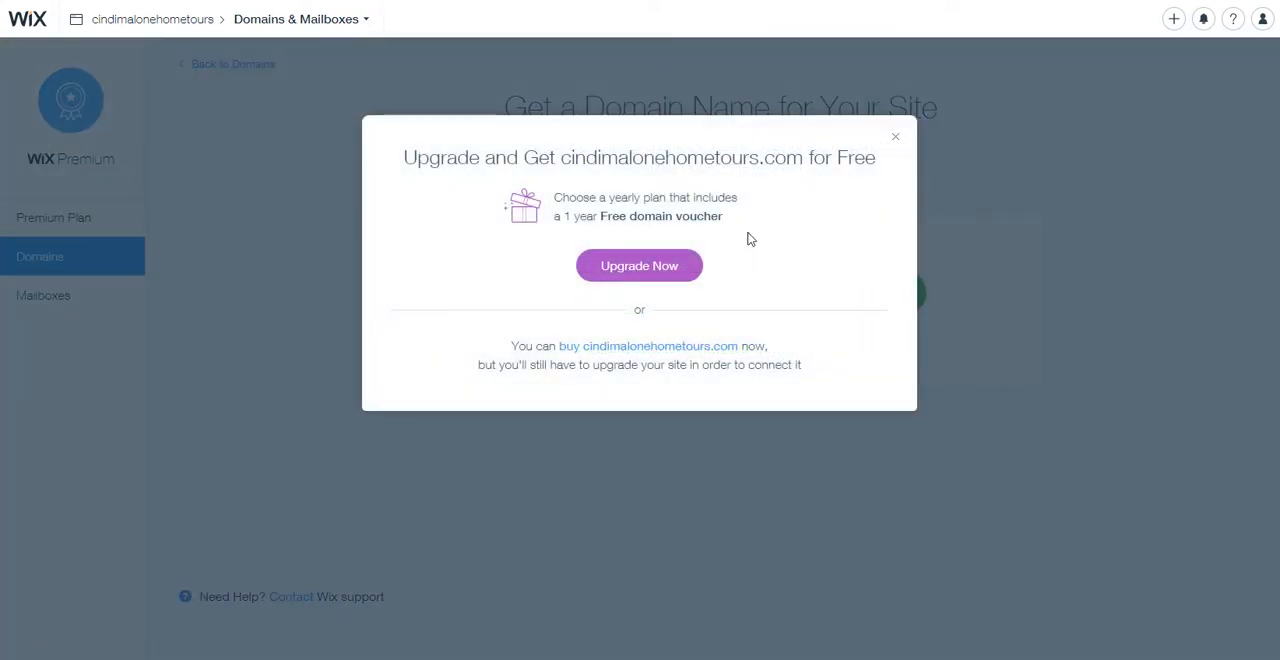
{"action": "mouse_move", "coordinate": [784, 304]}
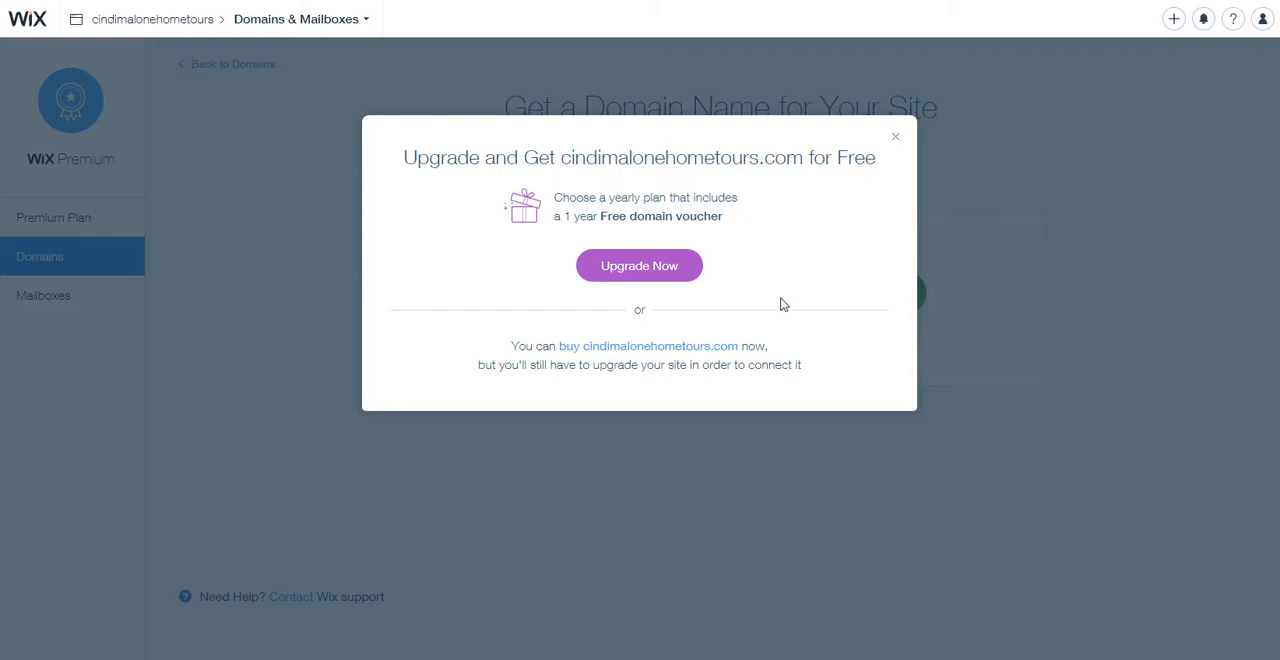
{"action": "mouse_move", "coordinate": [640, 276]}
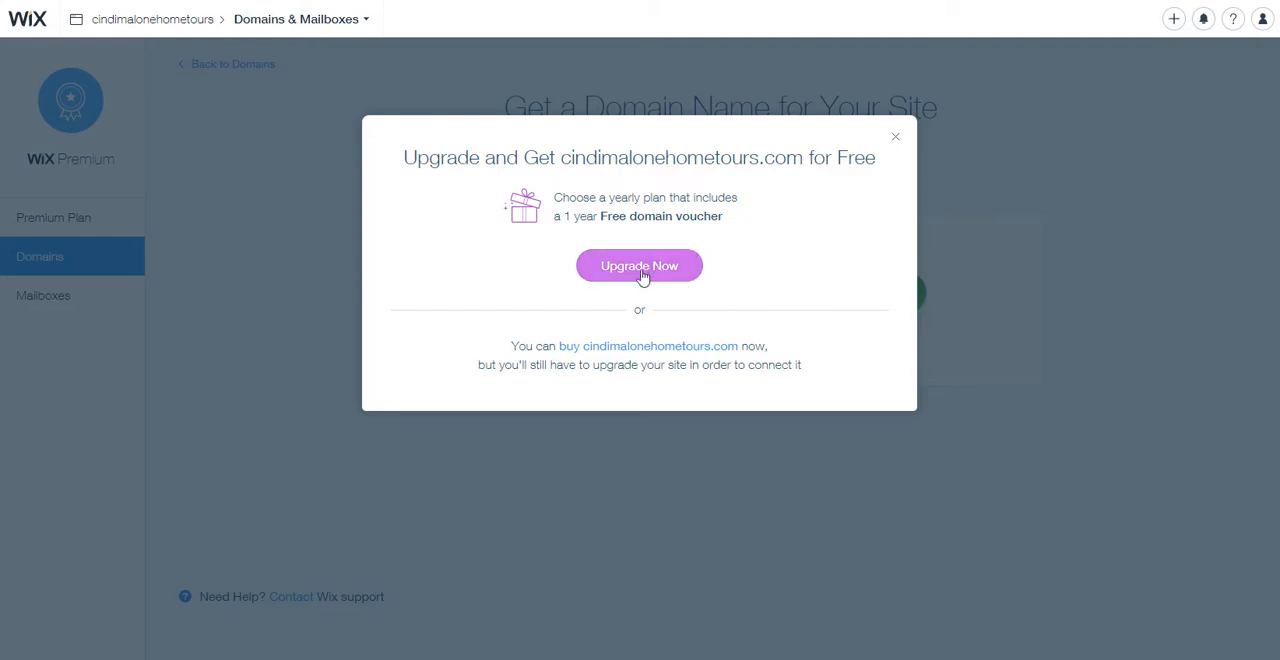
{"action": "left_click", "coordinate": [640, 264]}
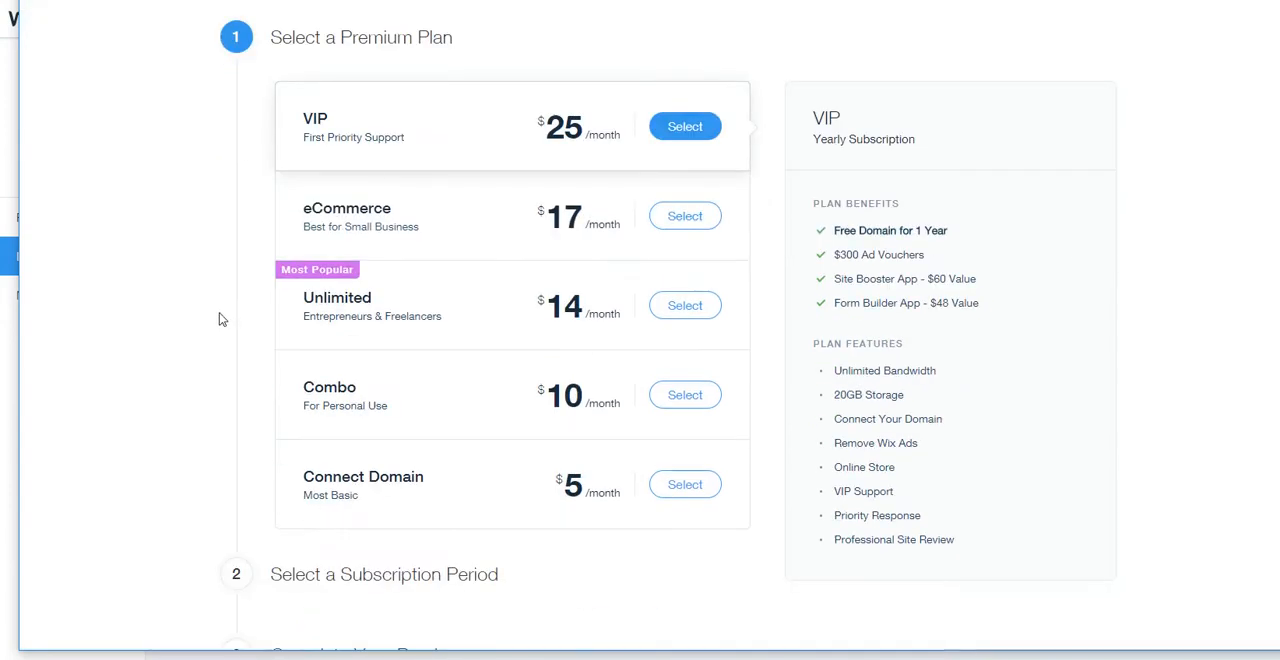
{"action": "mouse_move", "coordinate": [218, 182]}
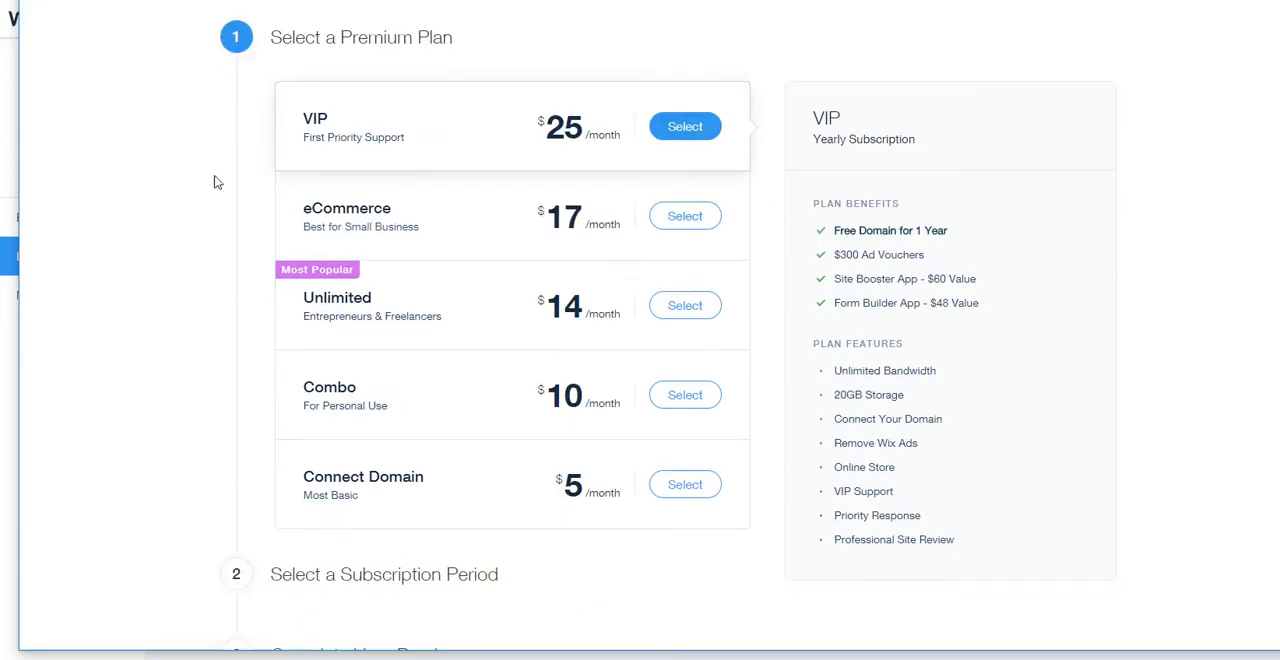
{"action": "mouse_move", "coordinate": [198, 324]}
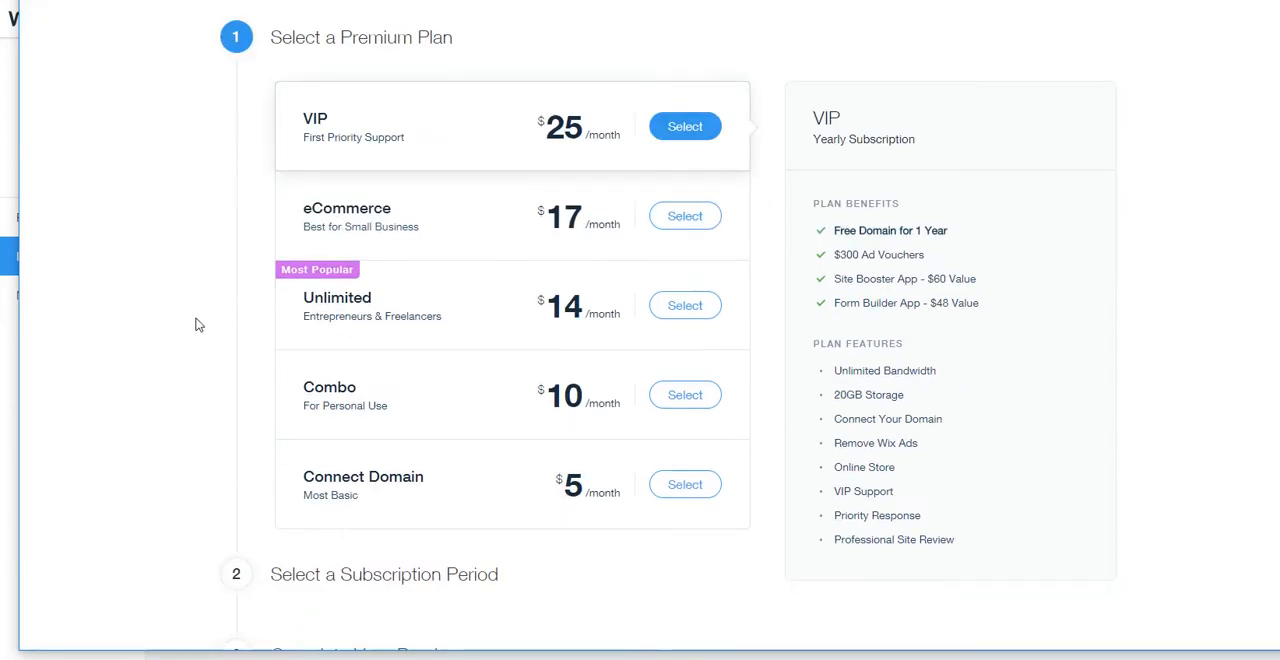
Review the Unlimited plan at $14 per month and select it.
{"action": "left_click", "coordinate": [684, 304]}
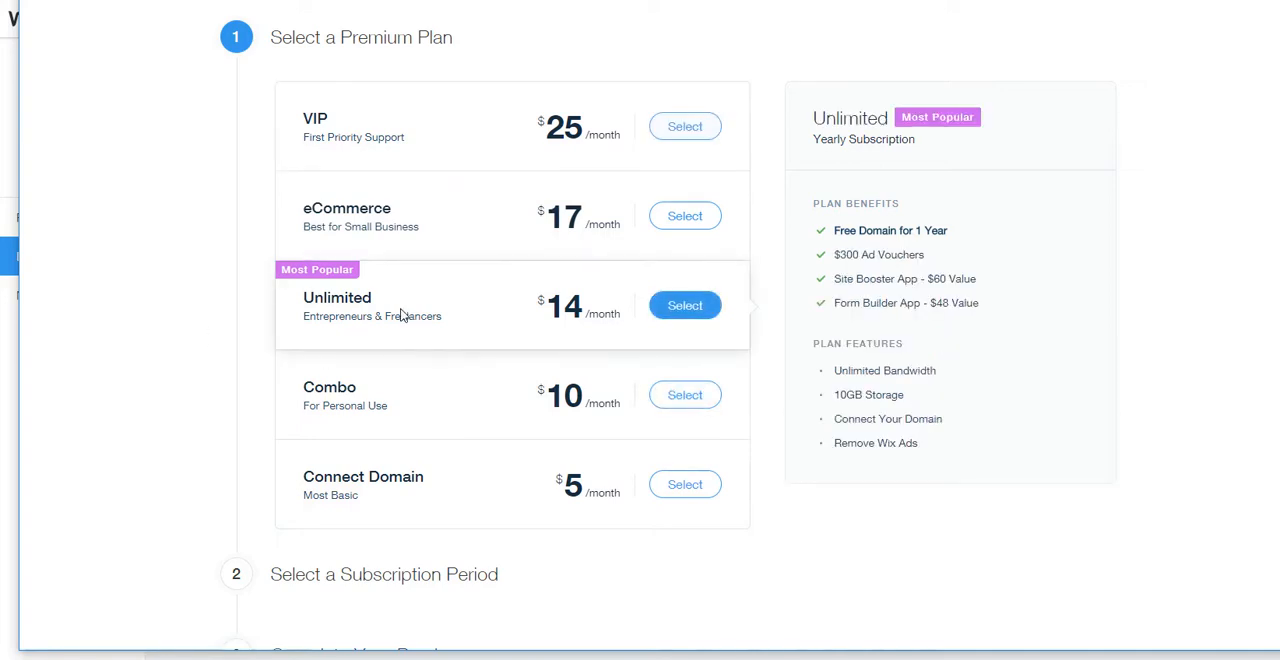
{"action": "mouse_move", "coordinate": [344, 284]}
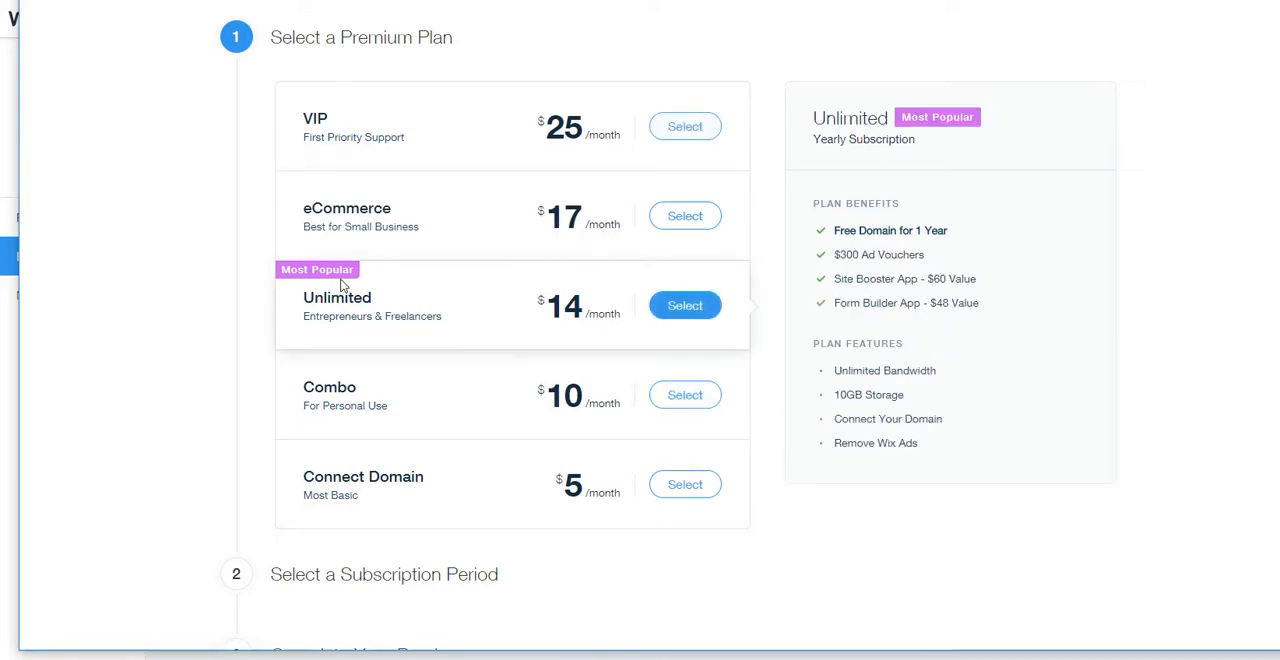
{"action": "mouse_move", "coordinate": [380, 308]}
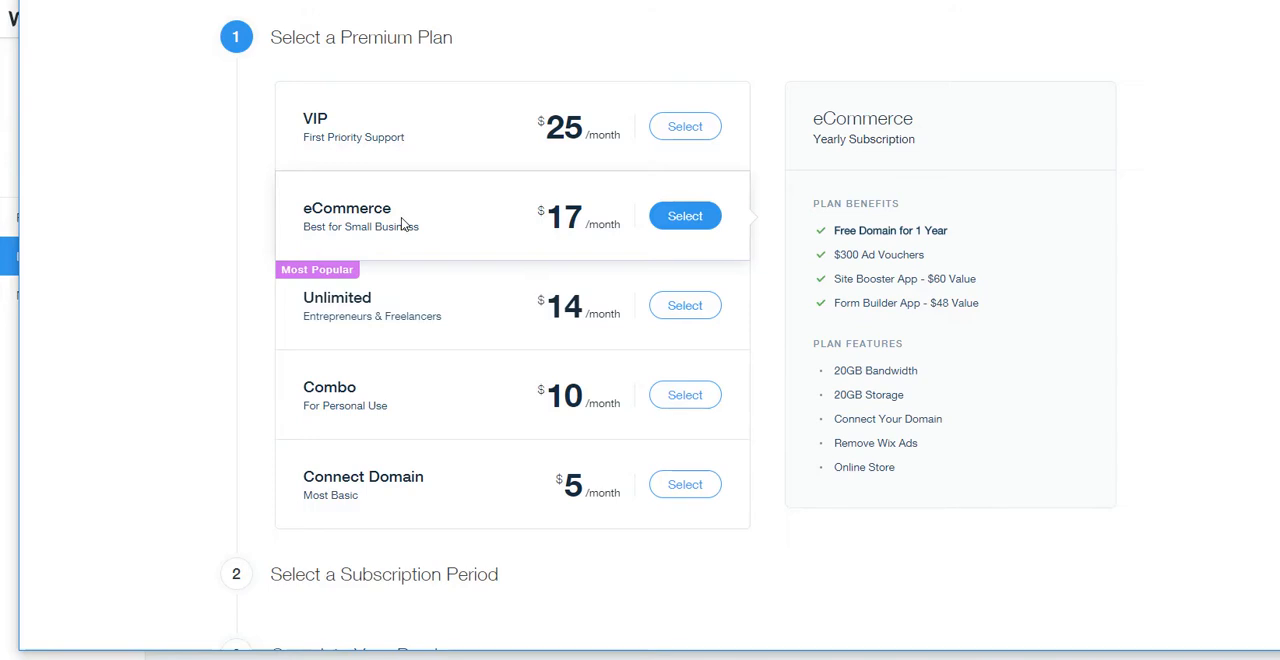
{"action": "mouse_move", "coordinate": [404, 224]}
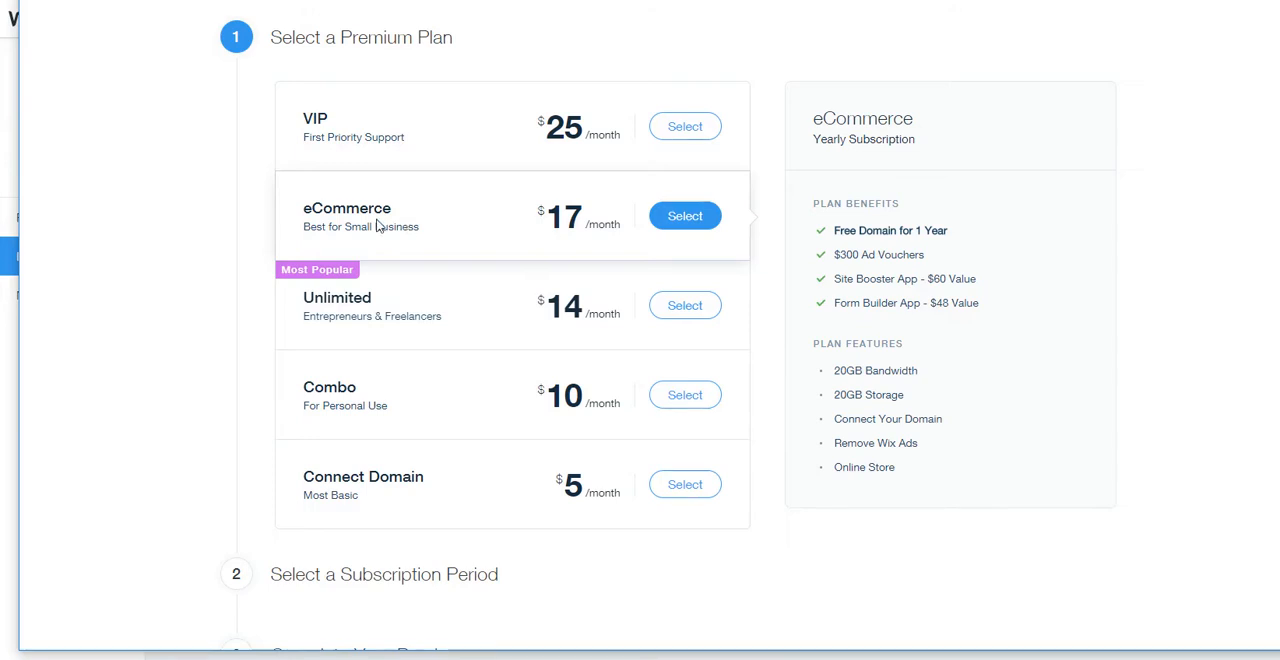
{"action": "left_click", "coordinate": [684, 304]}
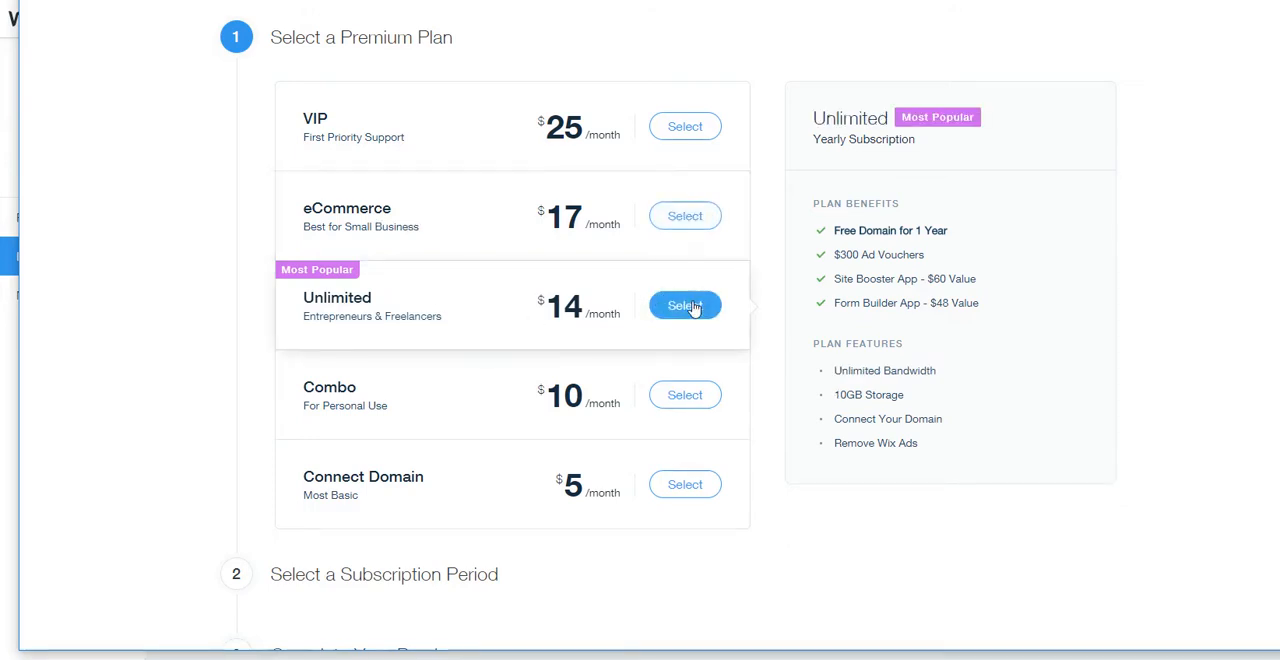
{"action": "left_click", "coordinate": [684, 304]}
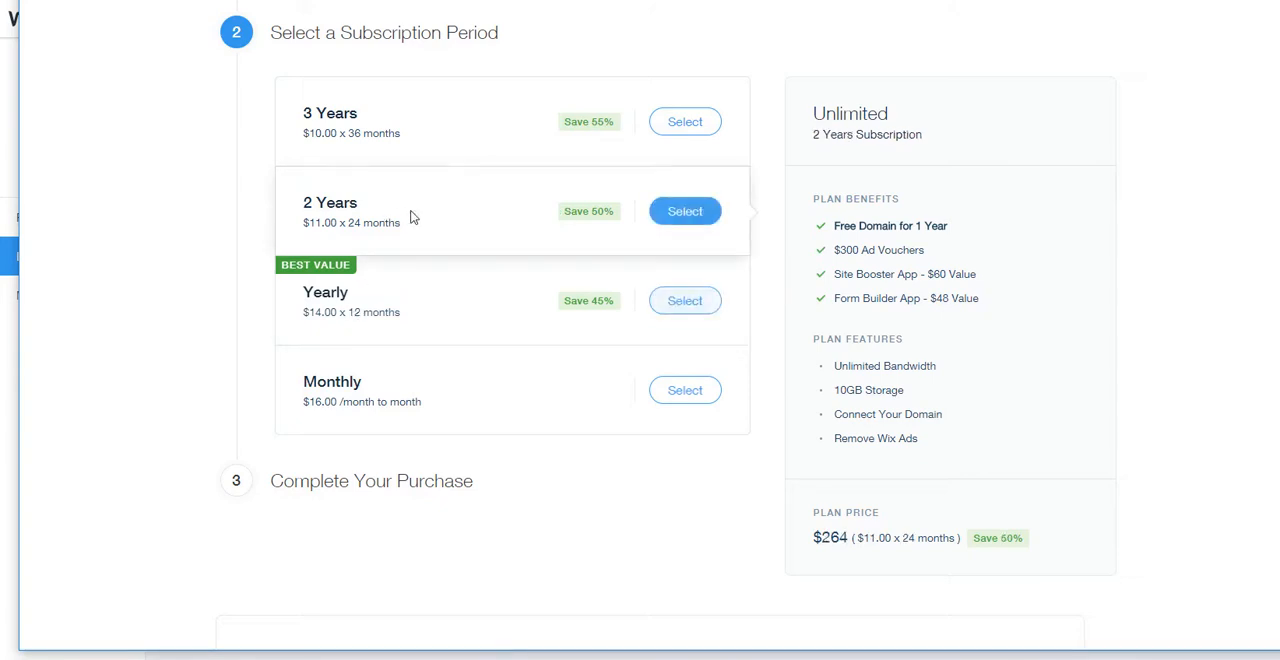
Switch the subscription period from 2 years to Monthly at $16.00 total.
{"action": "left_click", "coordinate": [684, 212]}
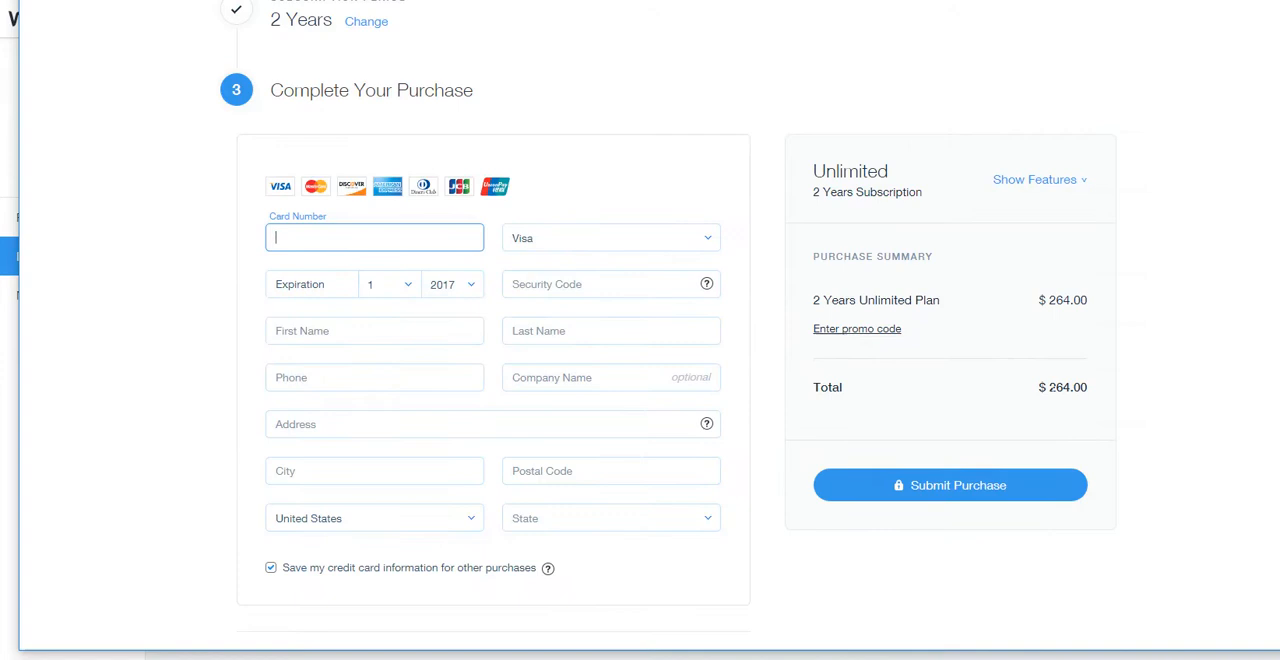
{"action": "mouse_move", "coordinate": [866, 396]}
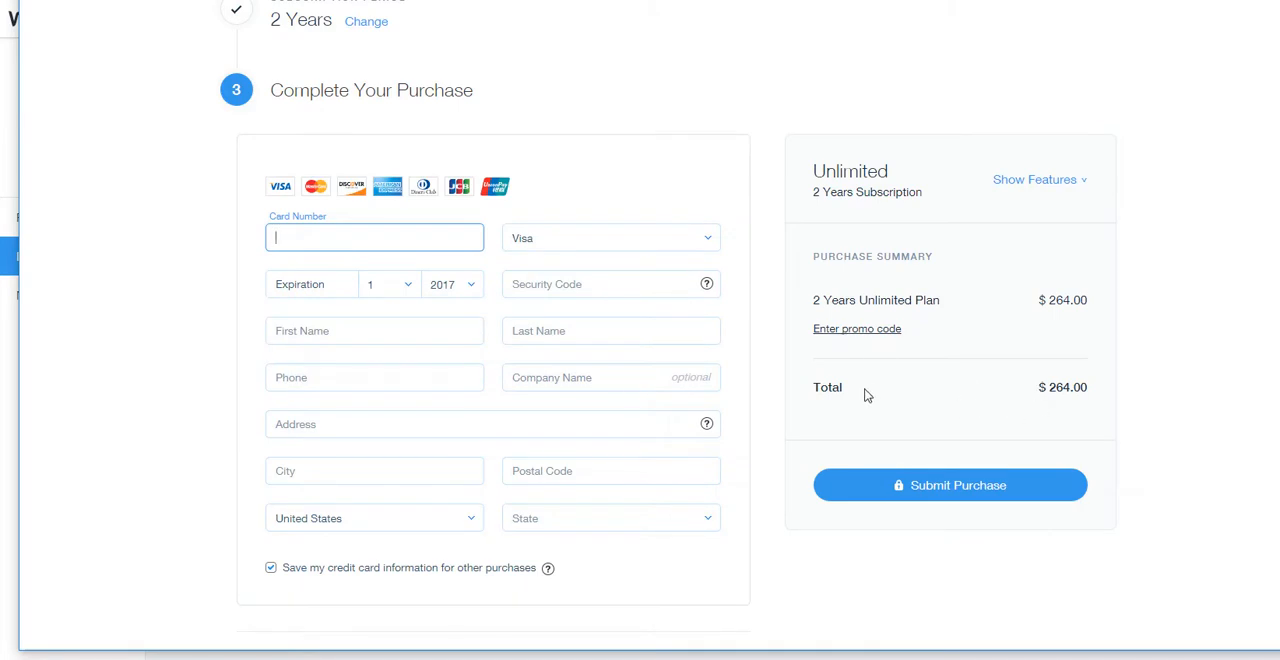
{"action": "mouse_move", "coordinate": [952, 392]}
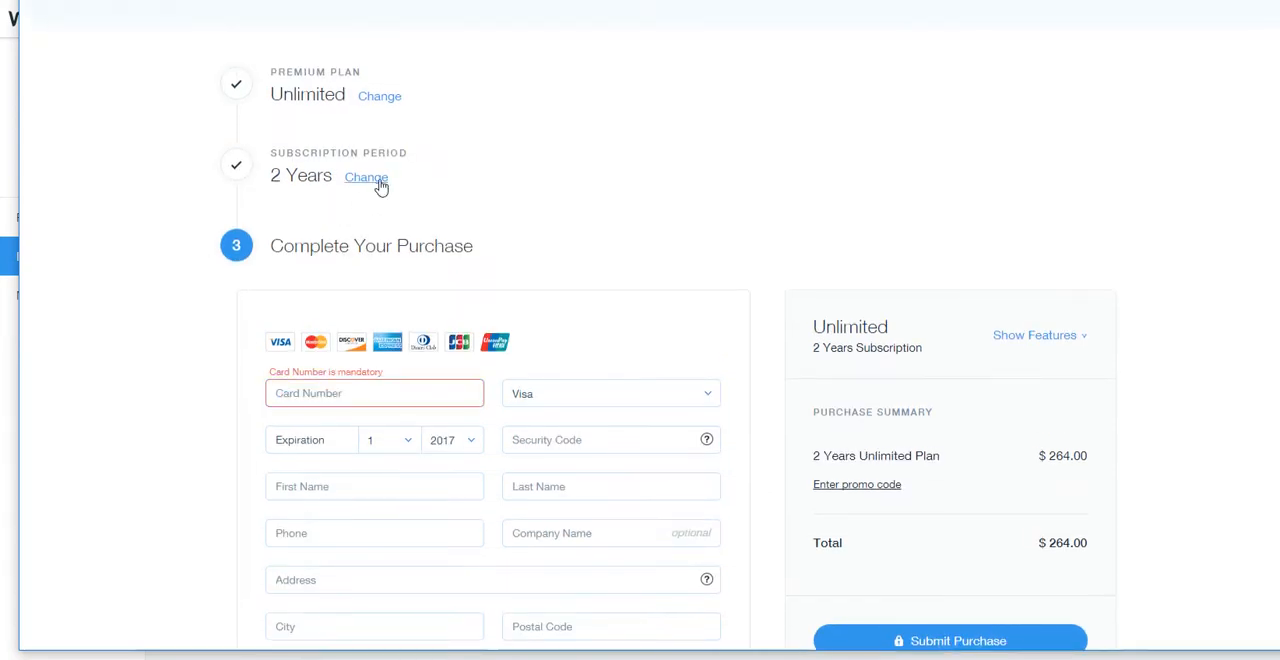
{"action": "left_click", "coordinate": [366, 176]}
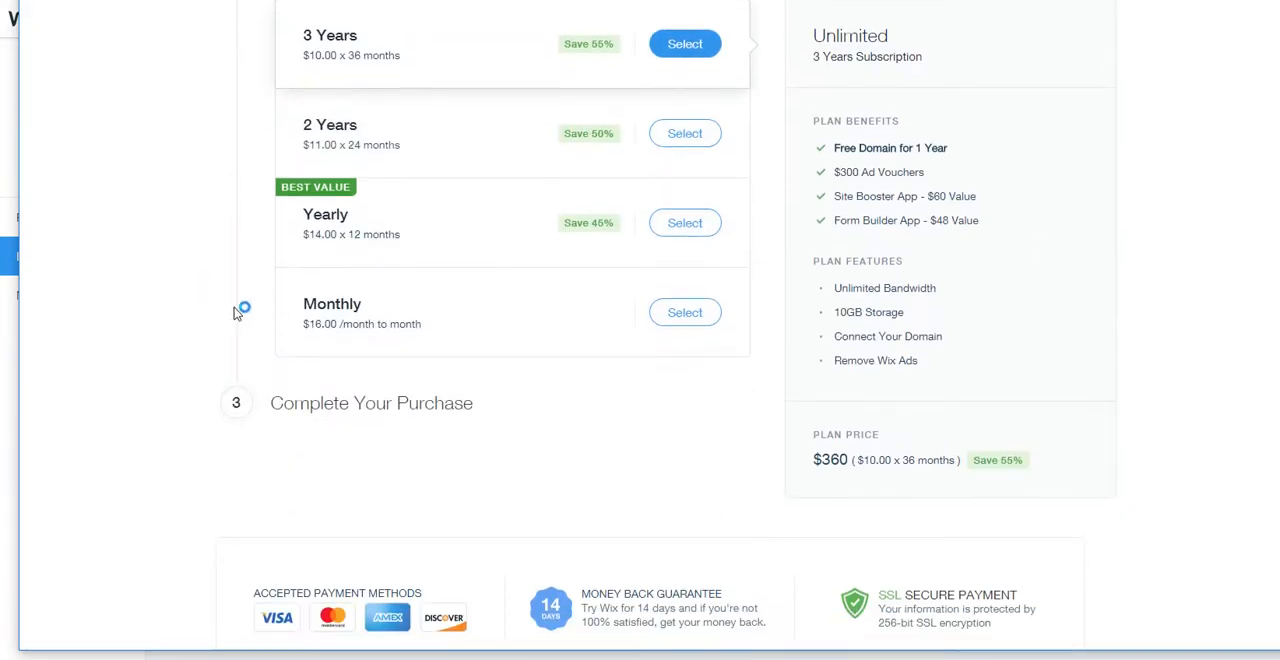
{"action": "left_click", "coordinate": [684, 312]}
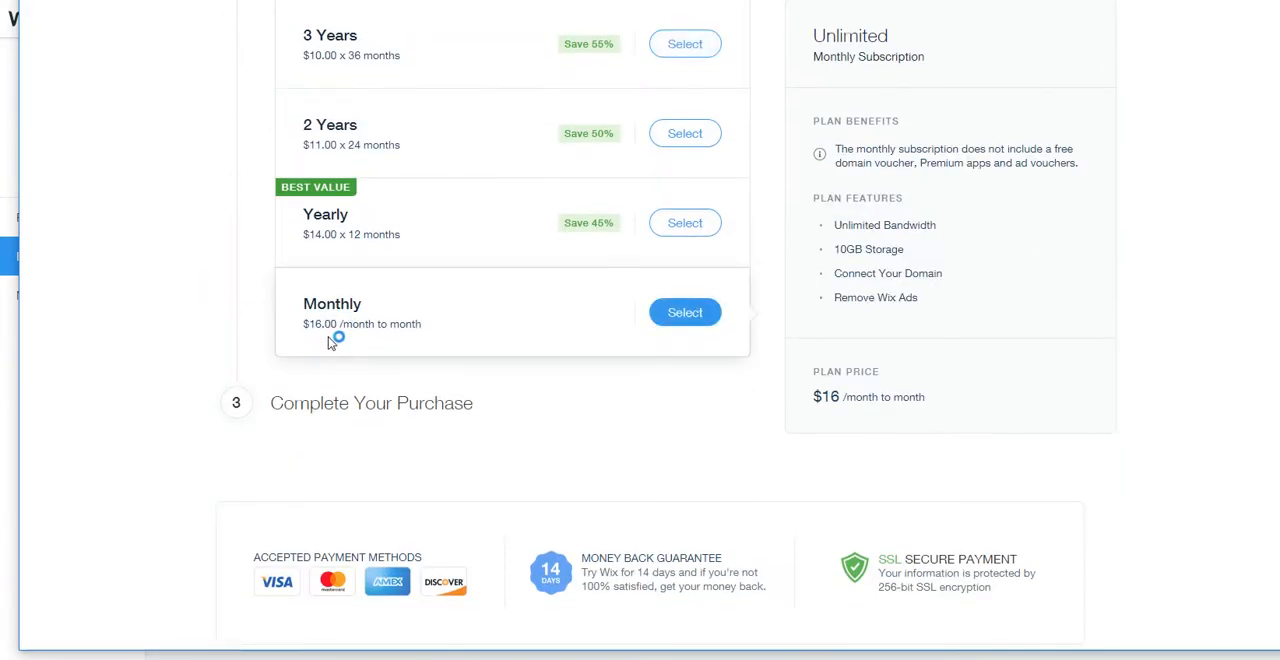
{"action": "left_click", "coordinate": [684, 312]}
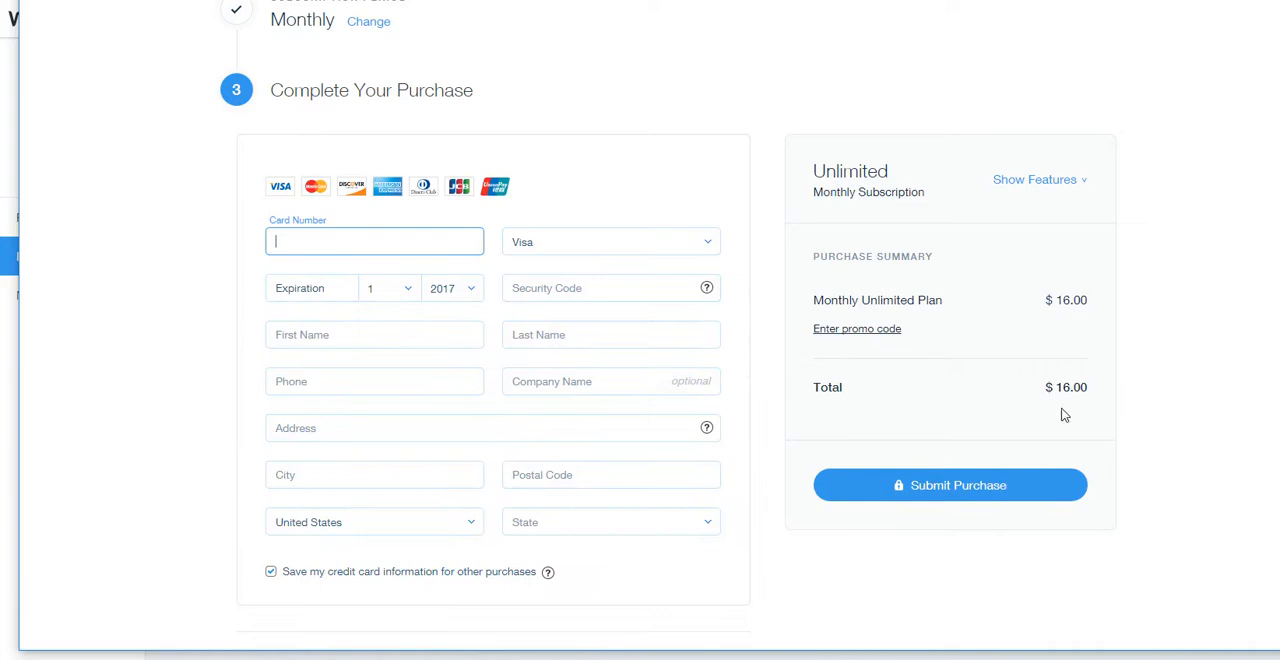
{"action": "mouse_move", "coordinate": [928, 350]}
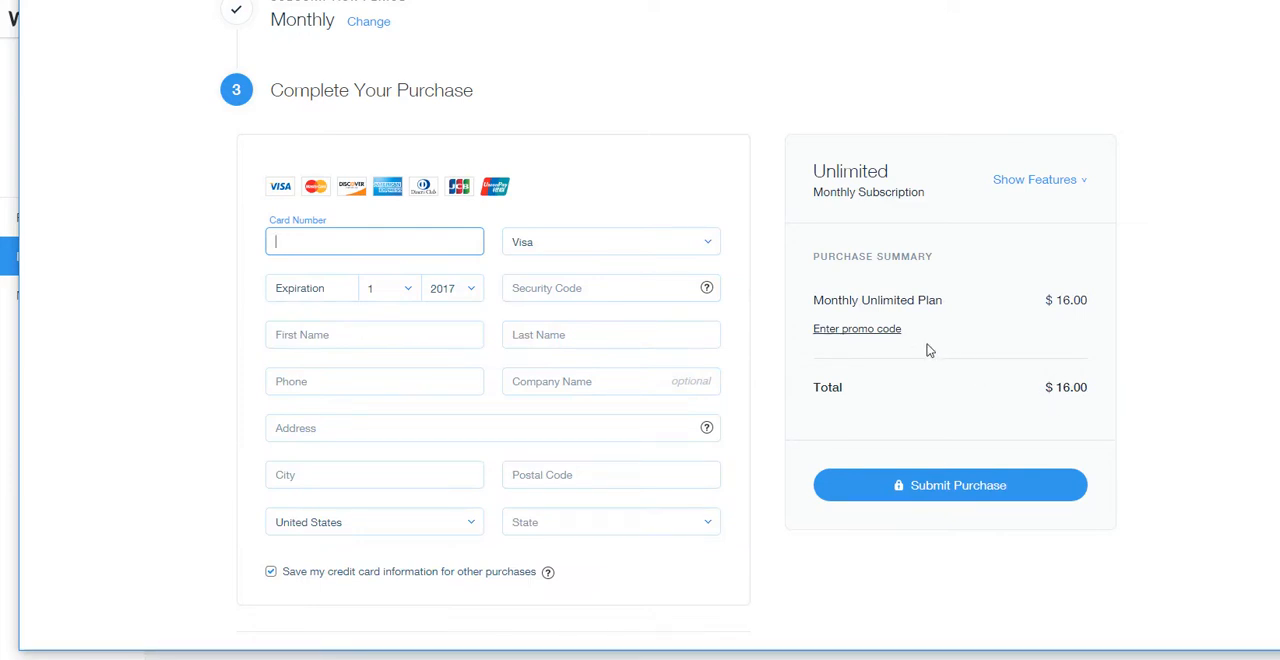
{"action": "scroll", "scroll_direction": "up", "scroll_amount": 3}
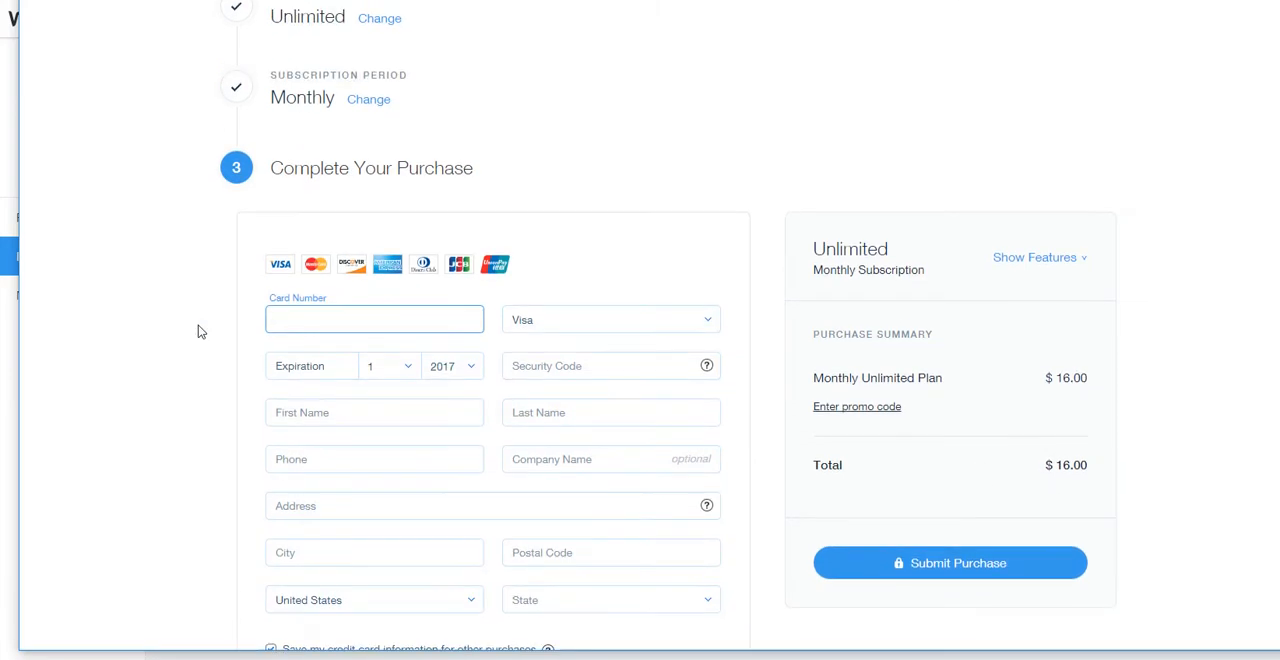
{"action": "scroll", "scroll_direction": "down", "scroll_amount": 3}
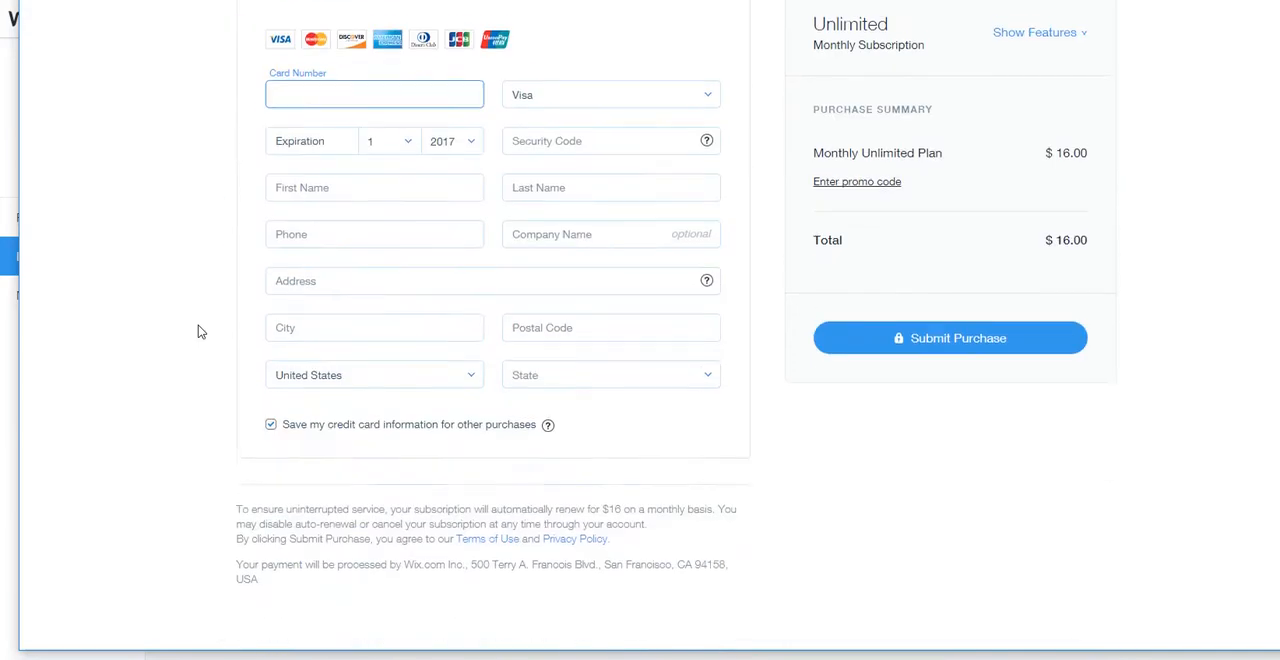
{"action": "scroll", "scroll_direction": "up", "scroll_amount": 3}
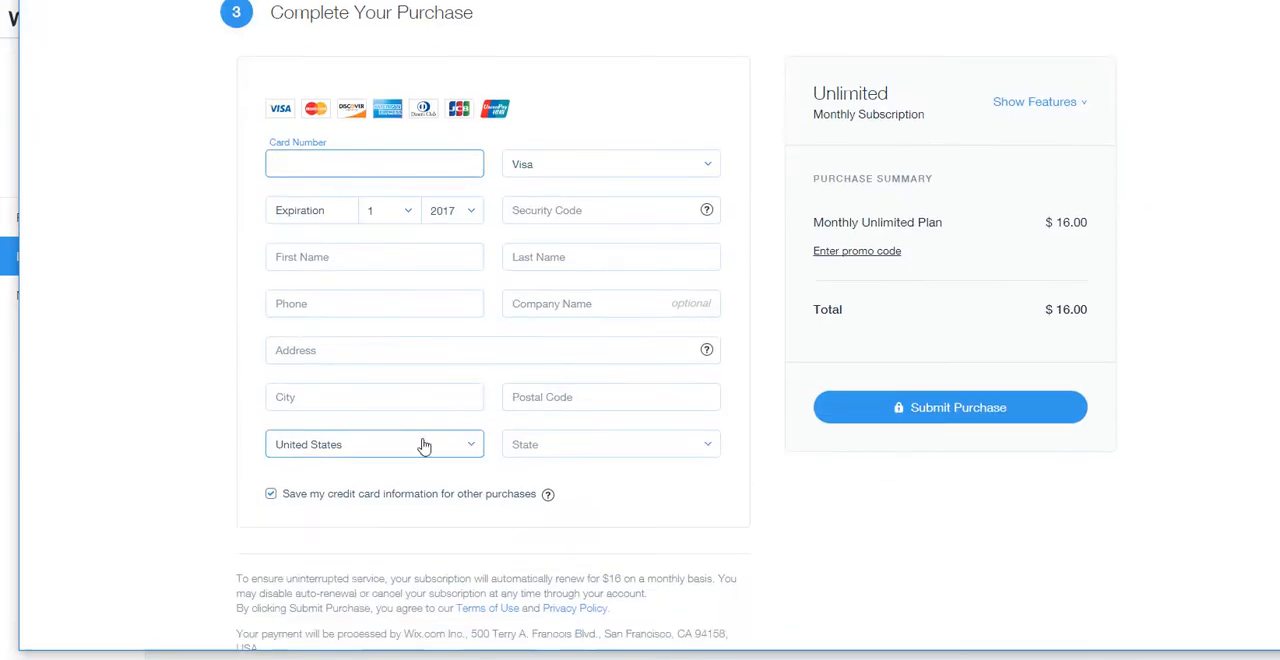
{"action": "mouse_move", "coordinate": [164, 344]}
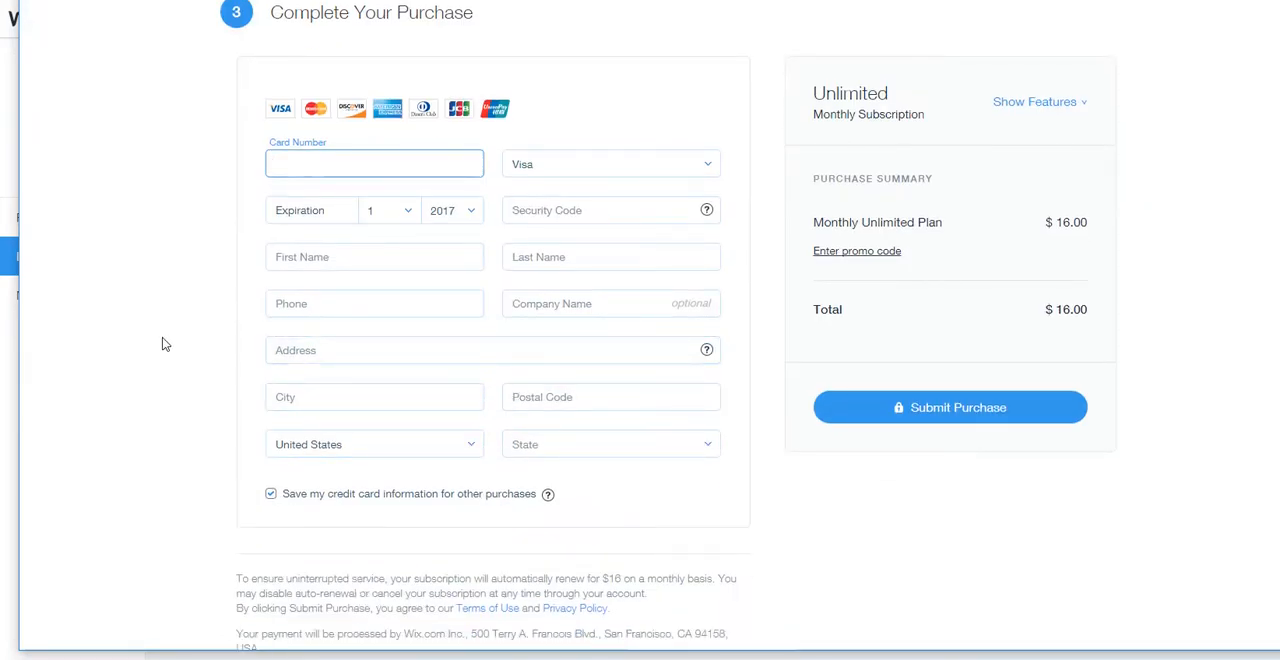
{"action": "scroll", "scroll_direction": "up", "scroll_amount": 3}
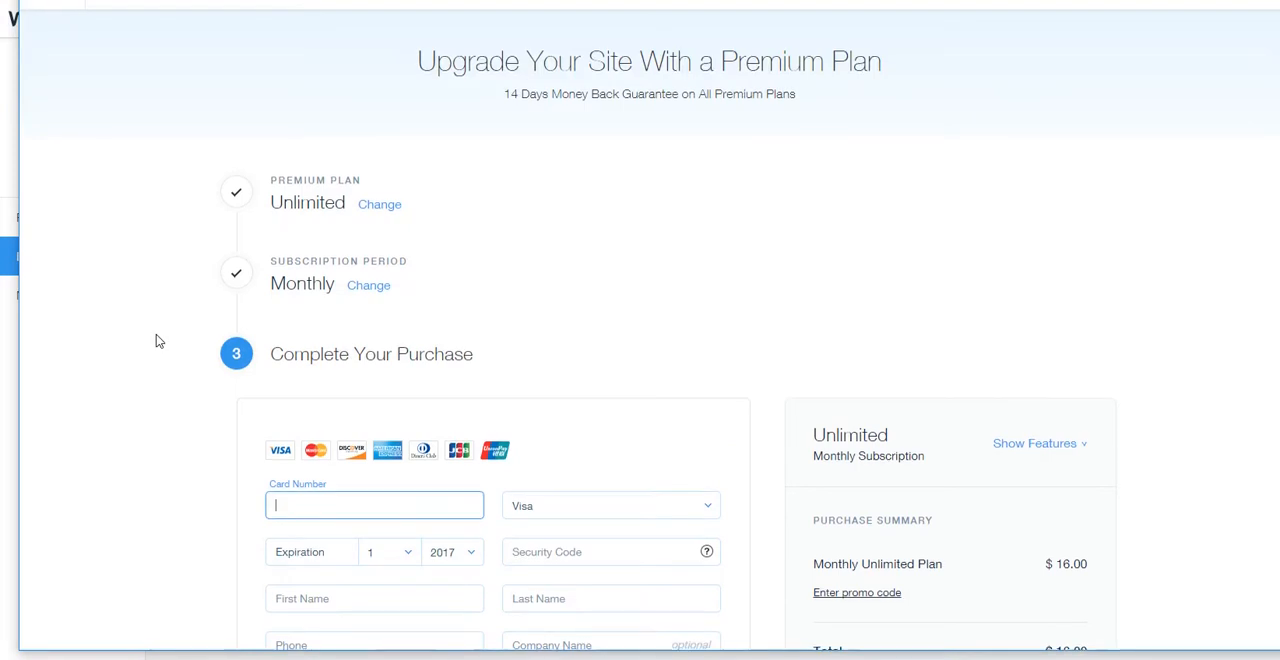
{"action": "scroll", "scroll_direction": "down", "scroll_amount": 3}
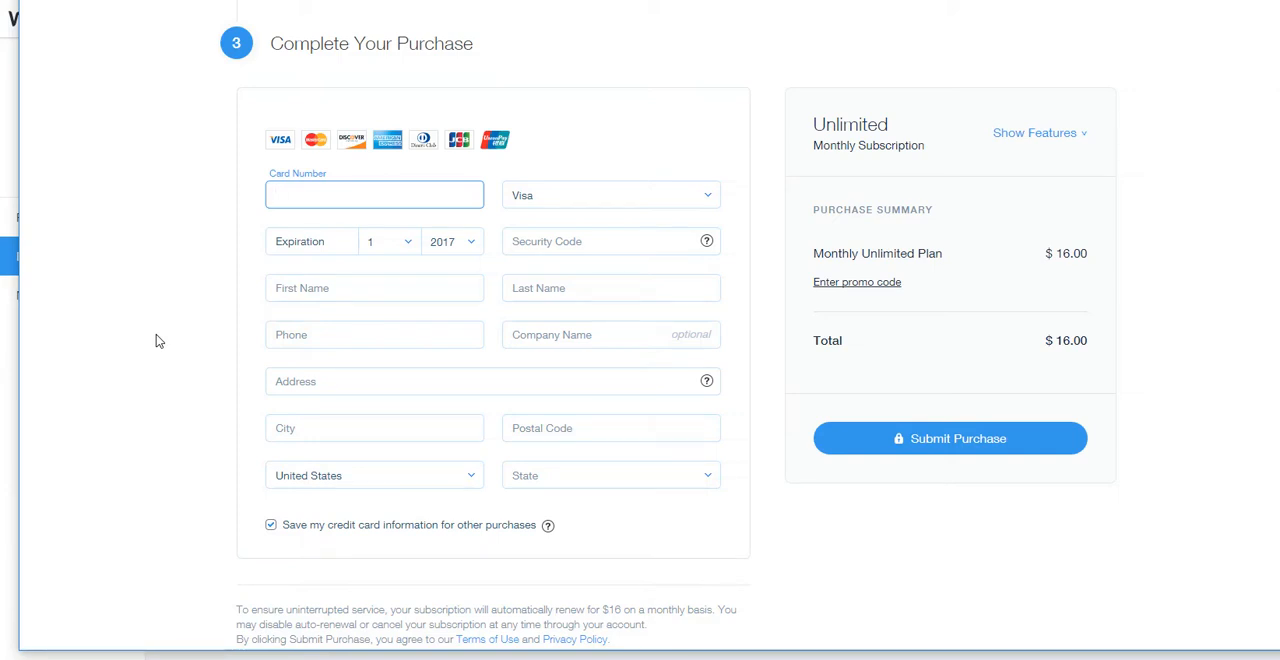
{"action": "mouse_move", "coordinate": [148, 72]}
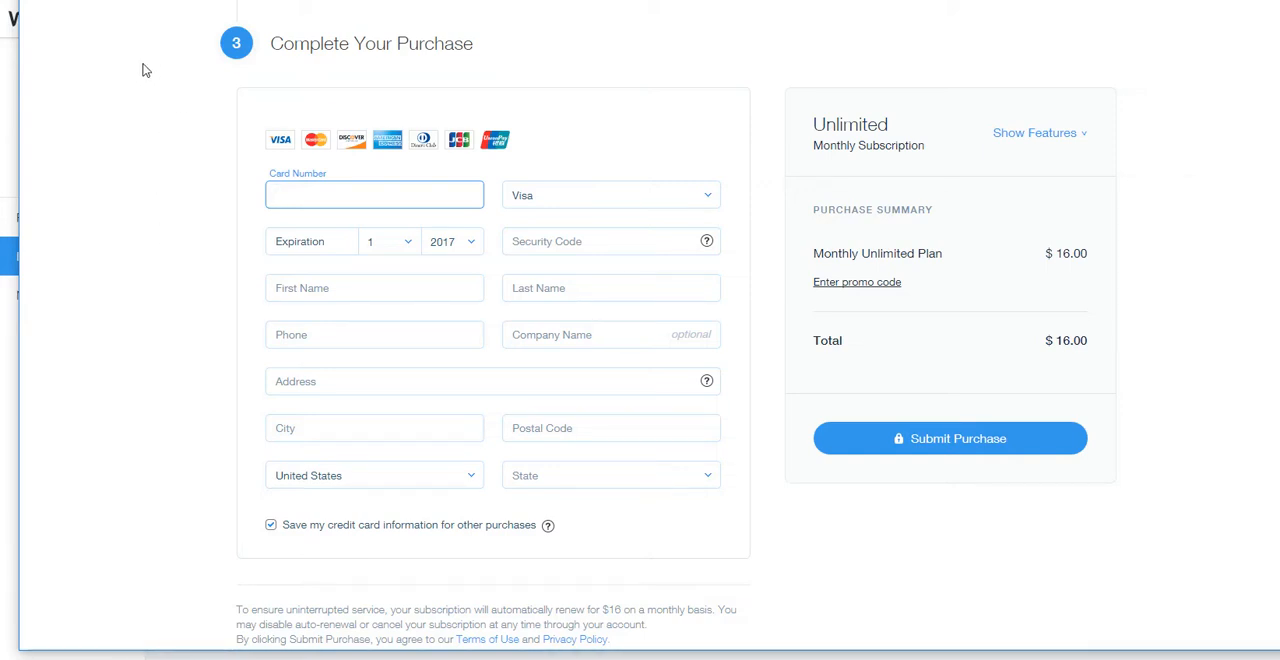
{"action": "mouse_move", "coordinate": [168, 60]}
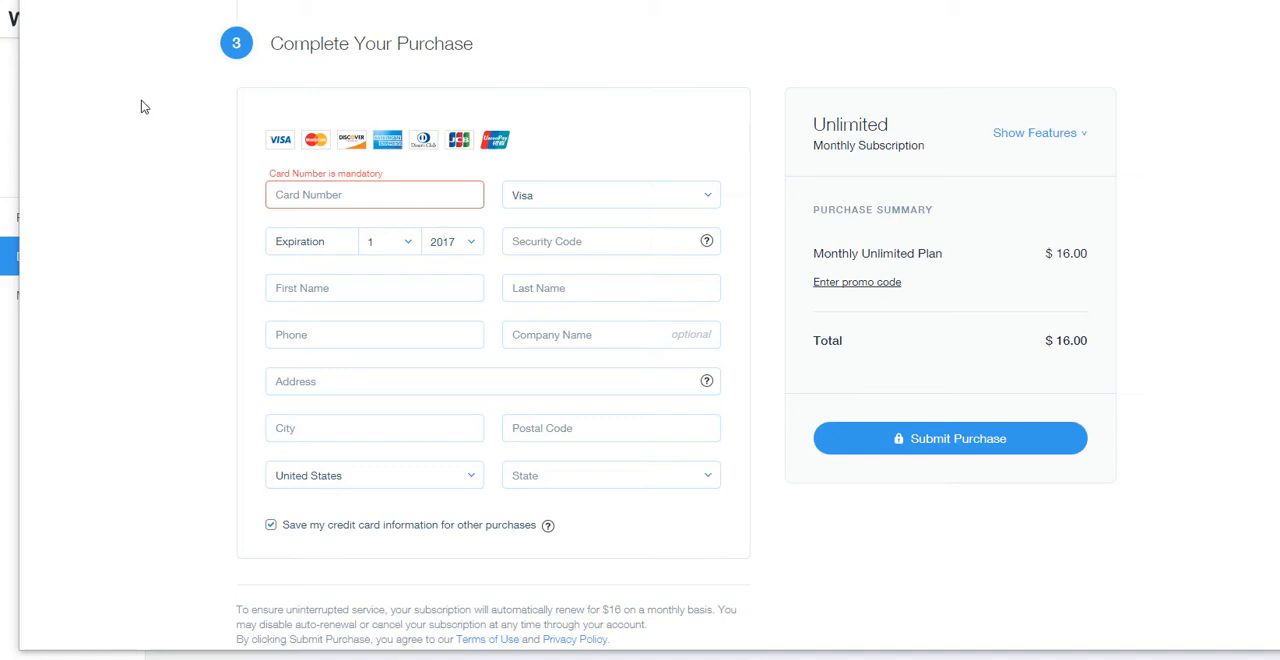
{"action": "mouse_move", "coordinate": [150, 110]}
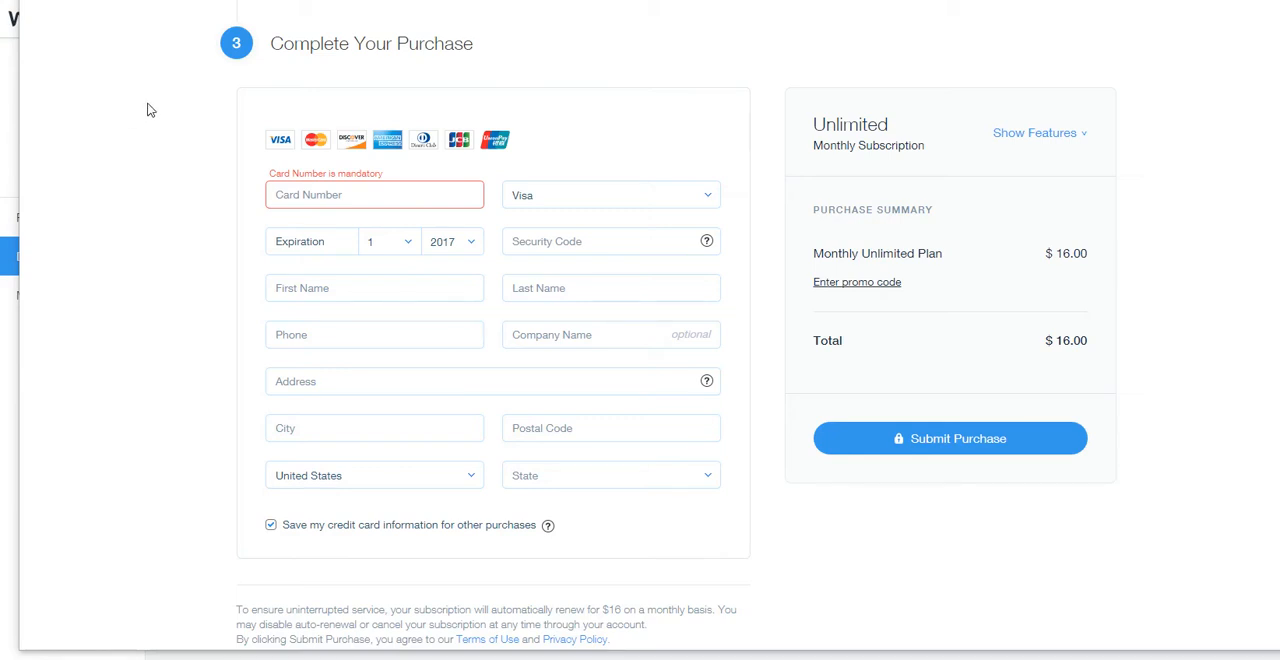